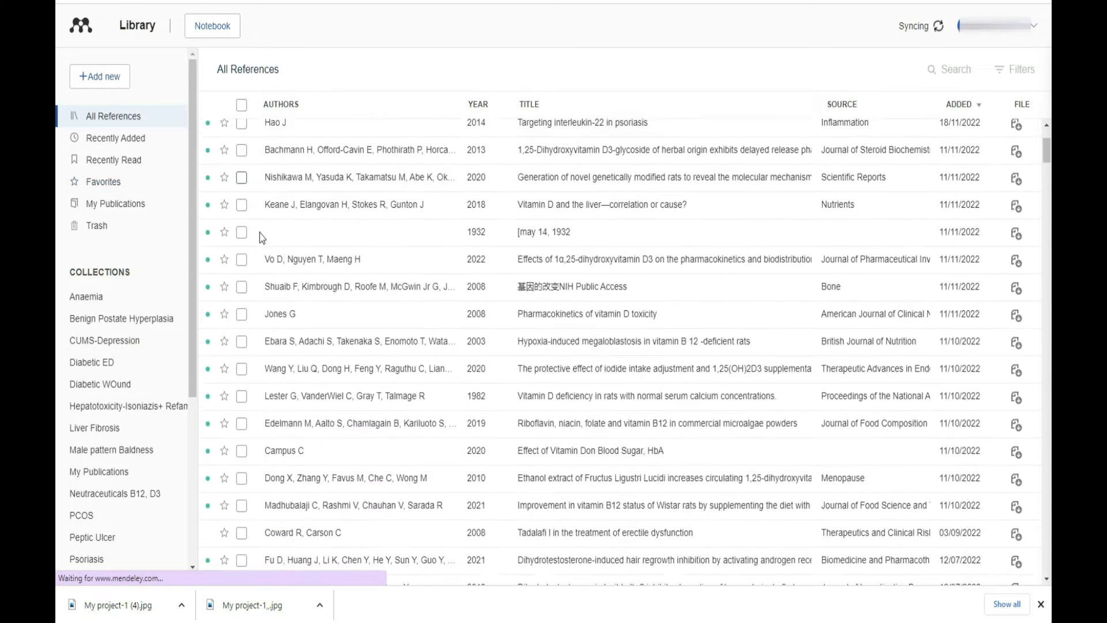
Start a new group named 'Sample Group' twice without finishing, then switch to Mendeley Desktop.
{"action": "scroll", "scroll_direction": "down", "scroll_amount": 3}
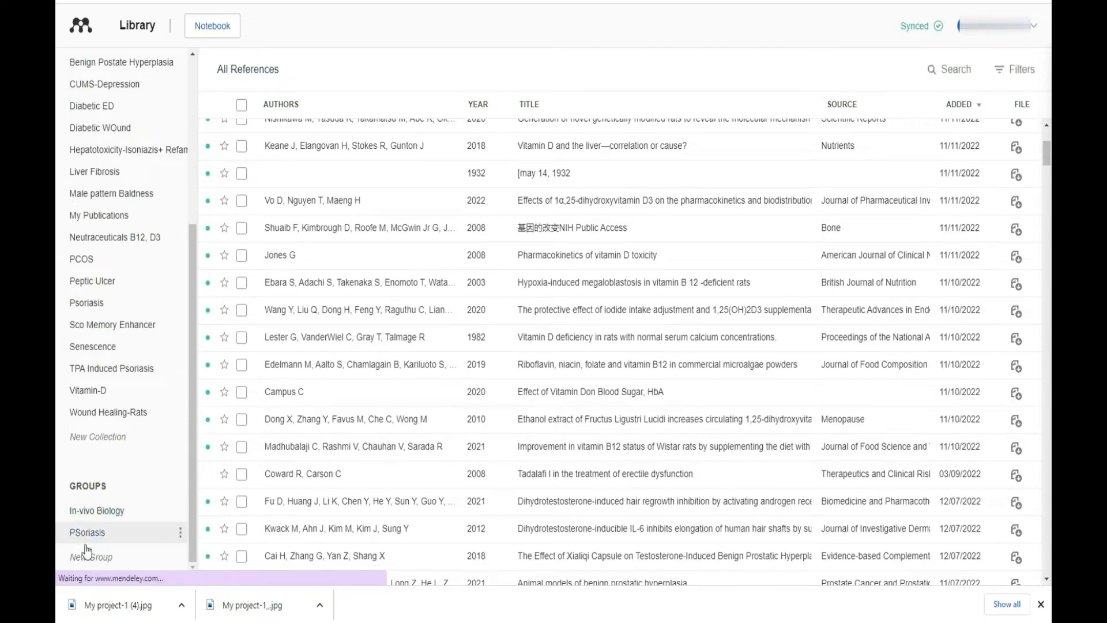
{"action": "left_click", "coordinate": [87, 557]}
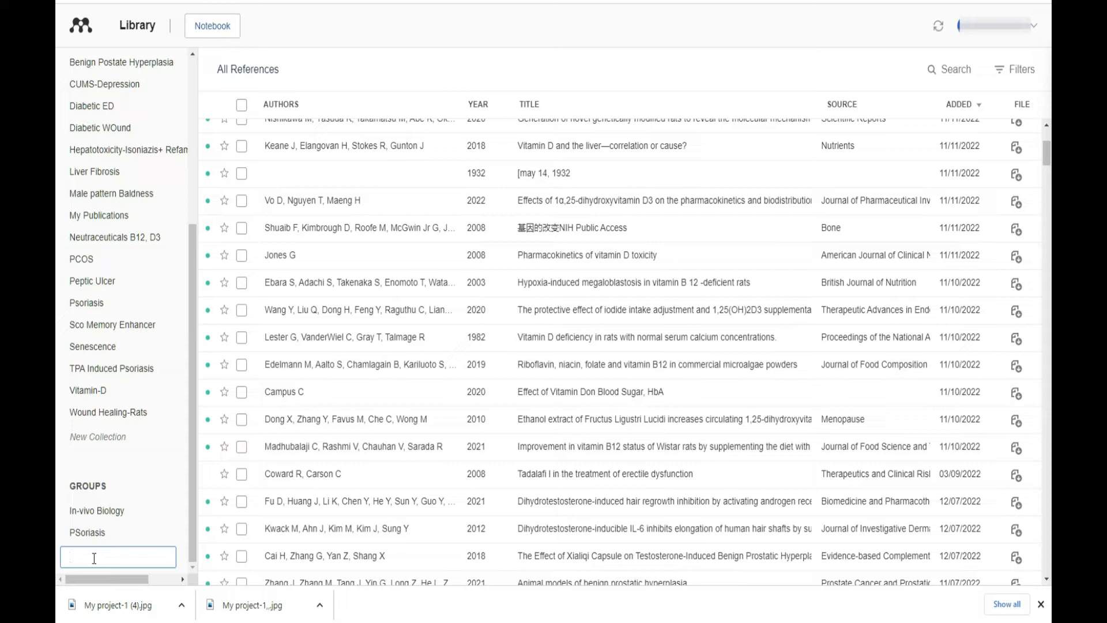
{"action": "type", "text": "Sample"}
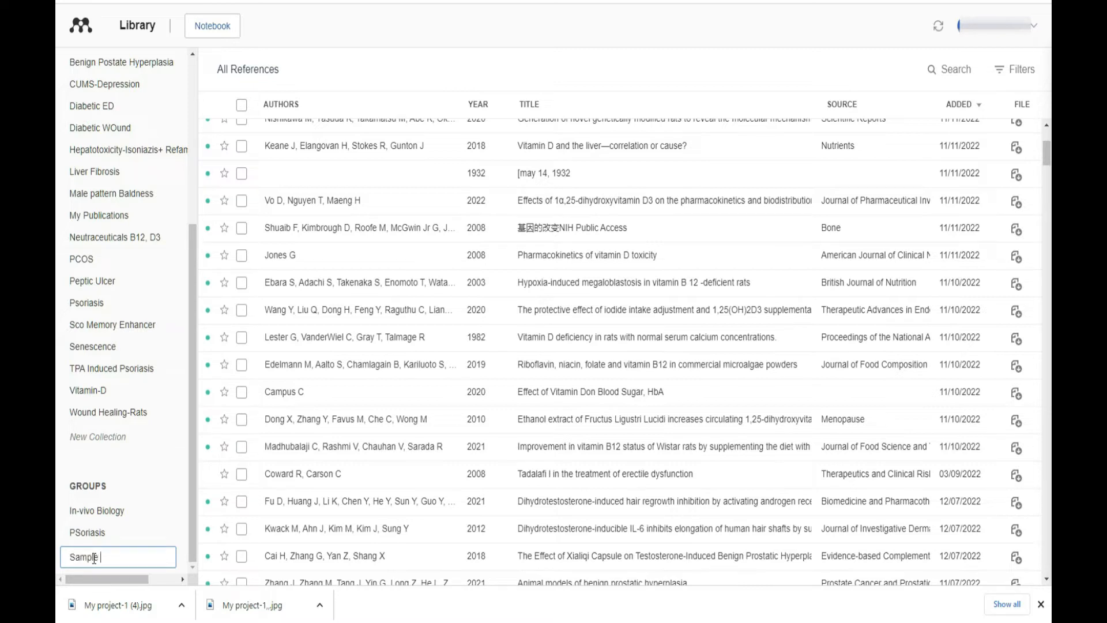
{"action": "type", "text": "Grou"}
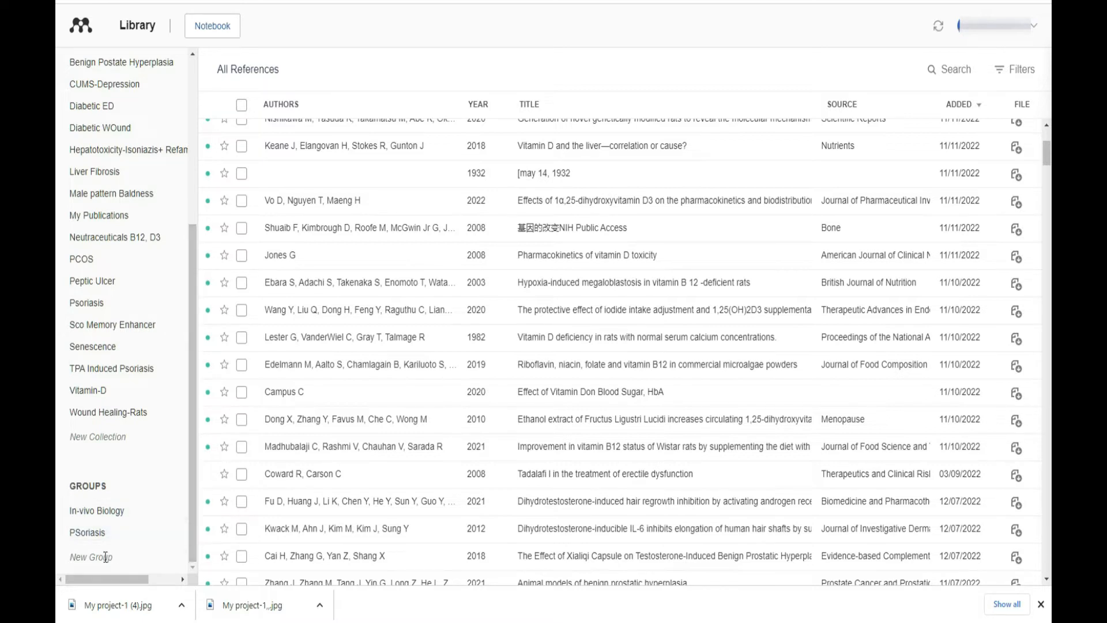
{"action": "left_click", "coordinate": [88, 557]}
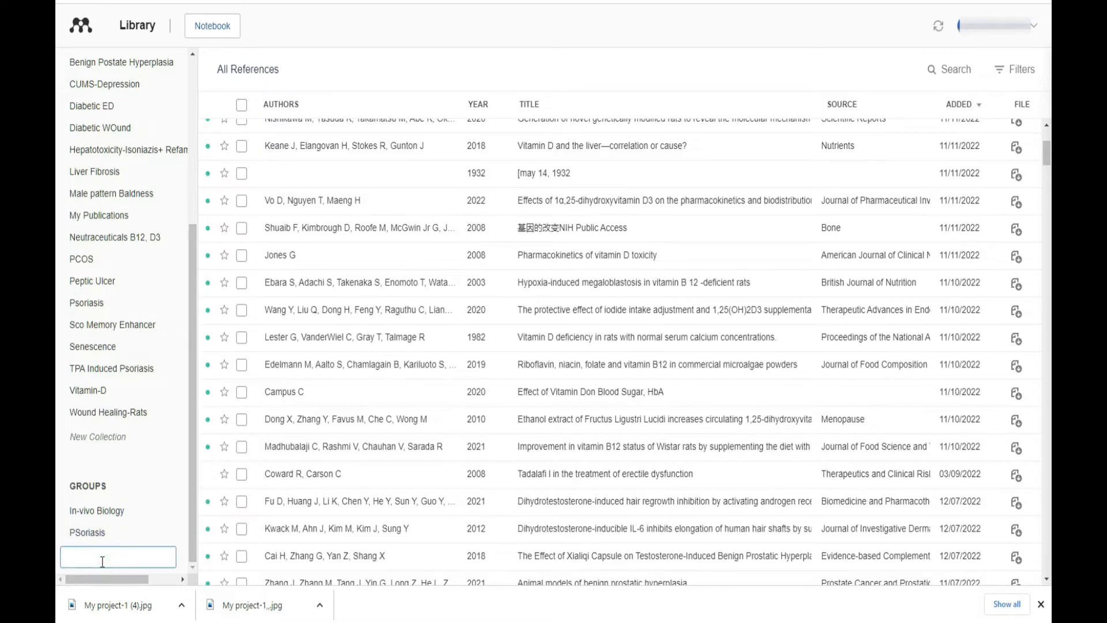
{"action": "type", "text": "Sample"}
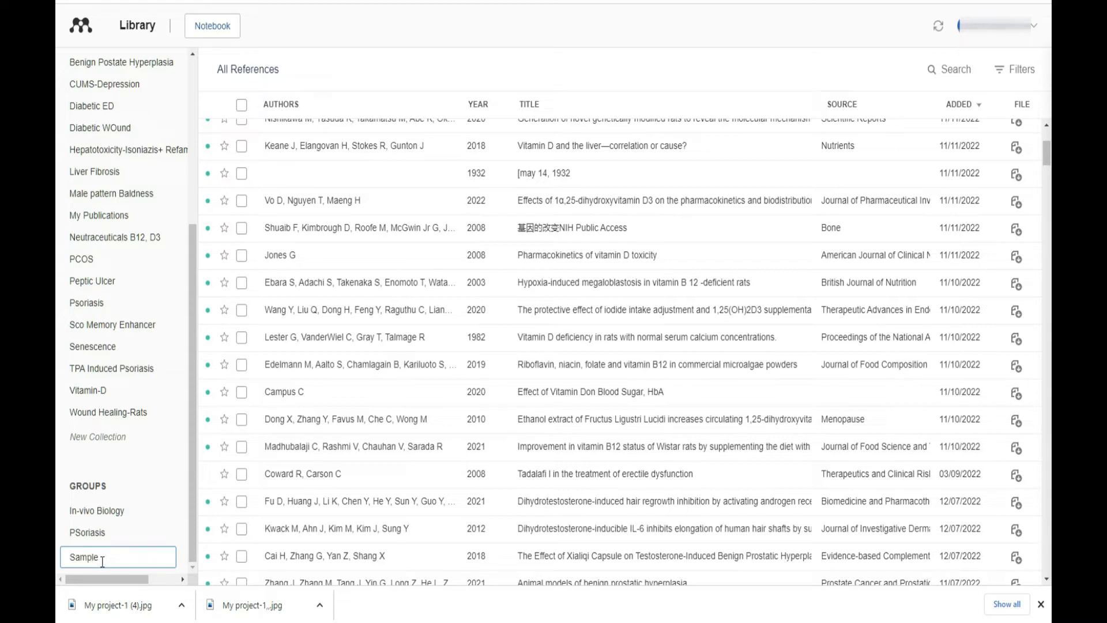
{"action": "type", "text": "Group"}
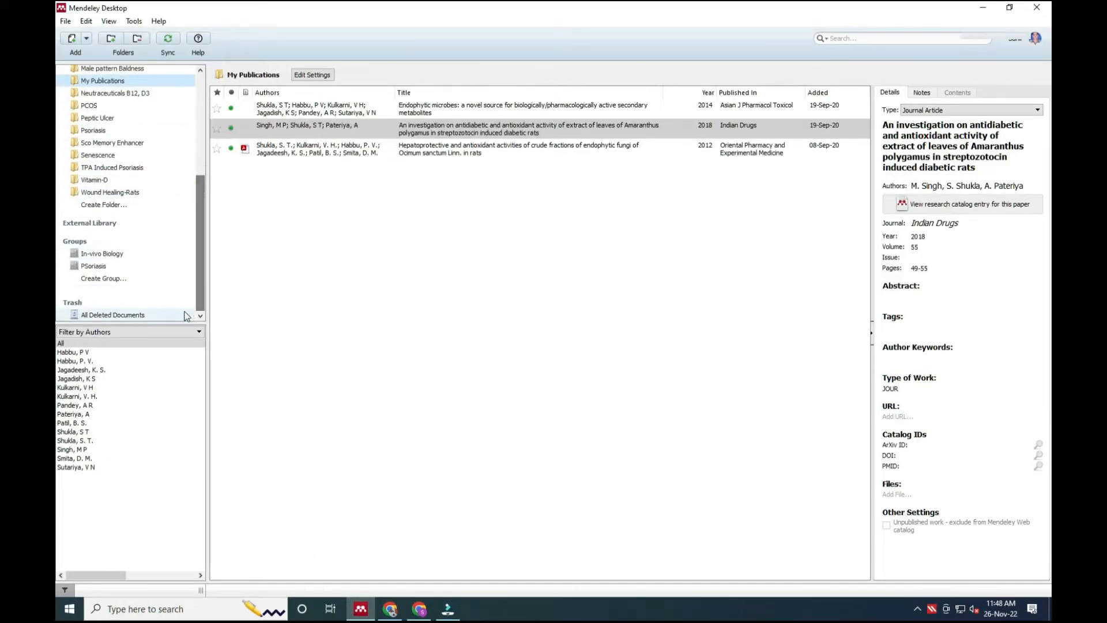
Create the private group 'Sample Group' and send an invitation to the entered member.
{"action": "left_click", "coordinate": [103, 278]}
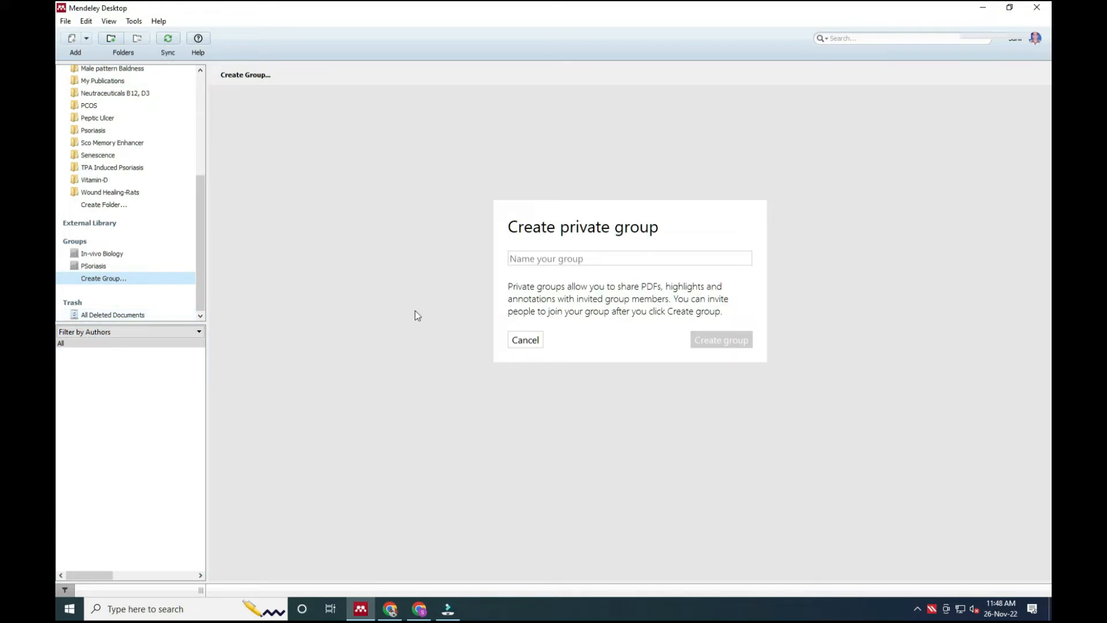
{"action": "left_click", "coordinate": [629, 258]}
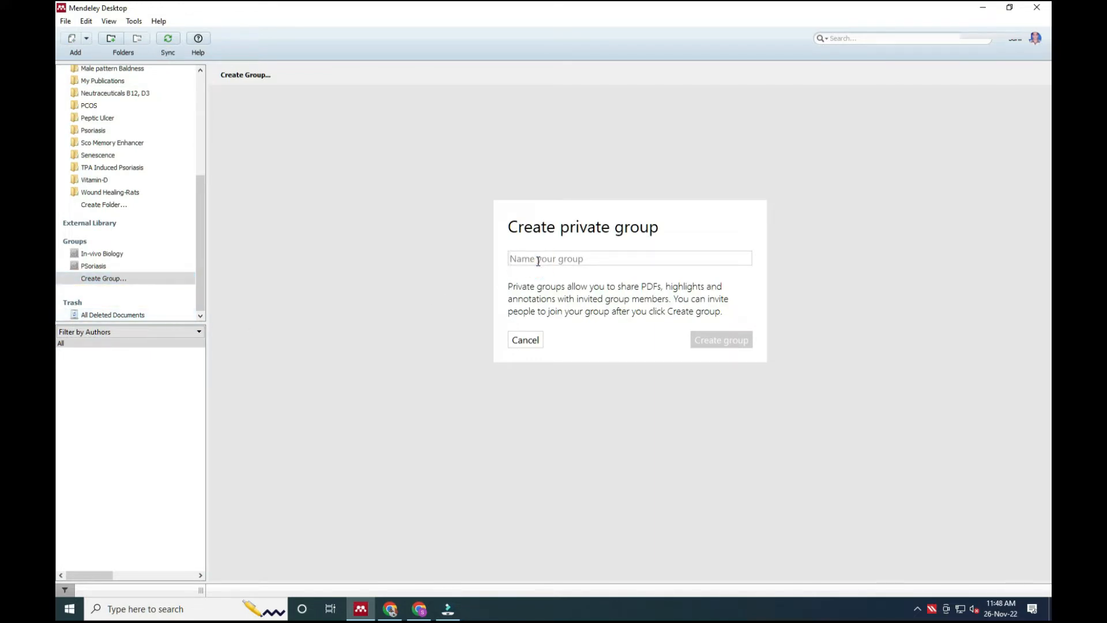
{"action": "left_click", "coordinate": [721, 339]}
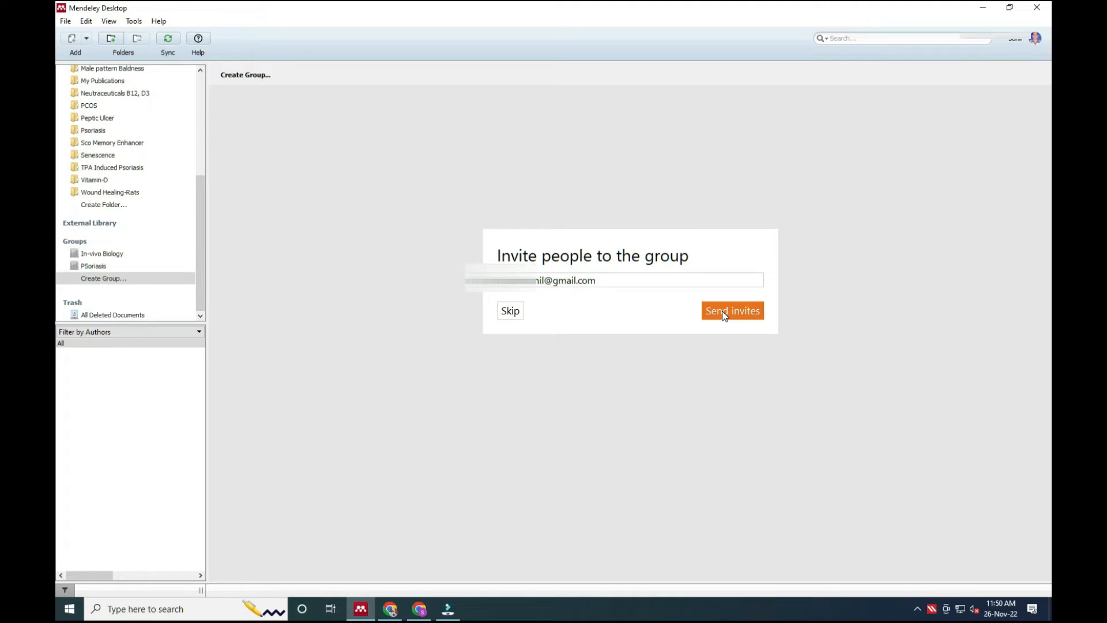
{"action": "left_click", "coordinate": [732, 311]}
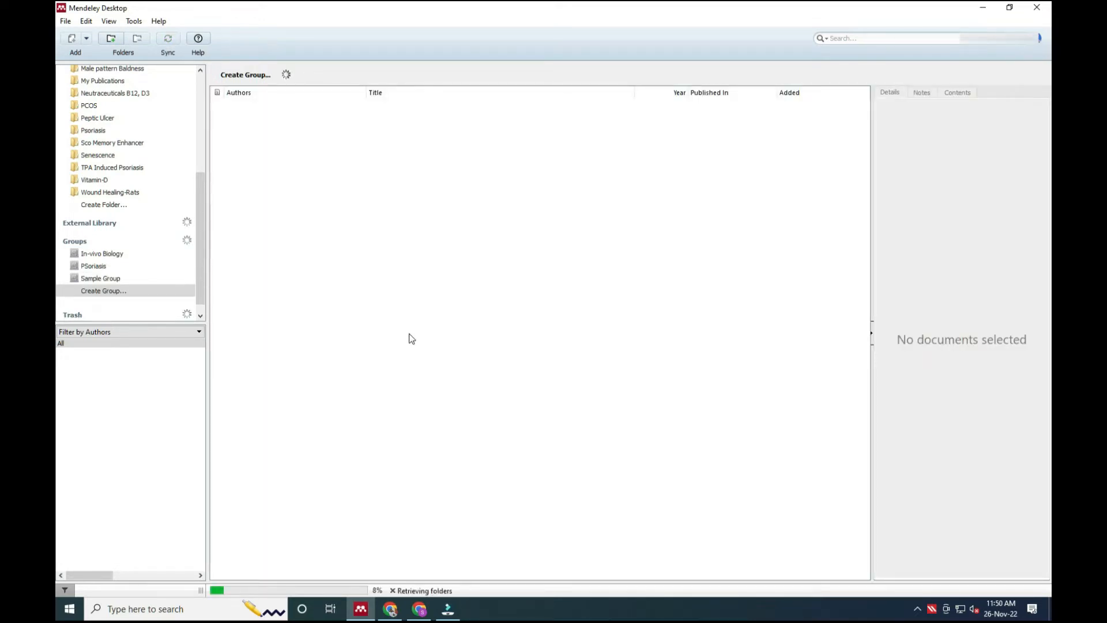
View the empty Sample Group, sync the library, and switch back to the browser.
{"action": "left_click", "coordinate": [99, 278]}
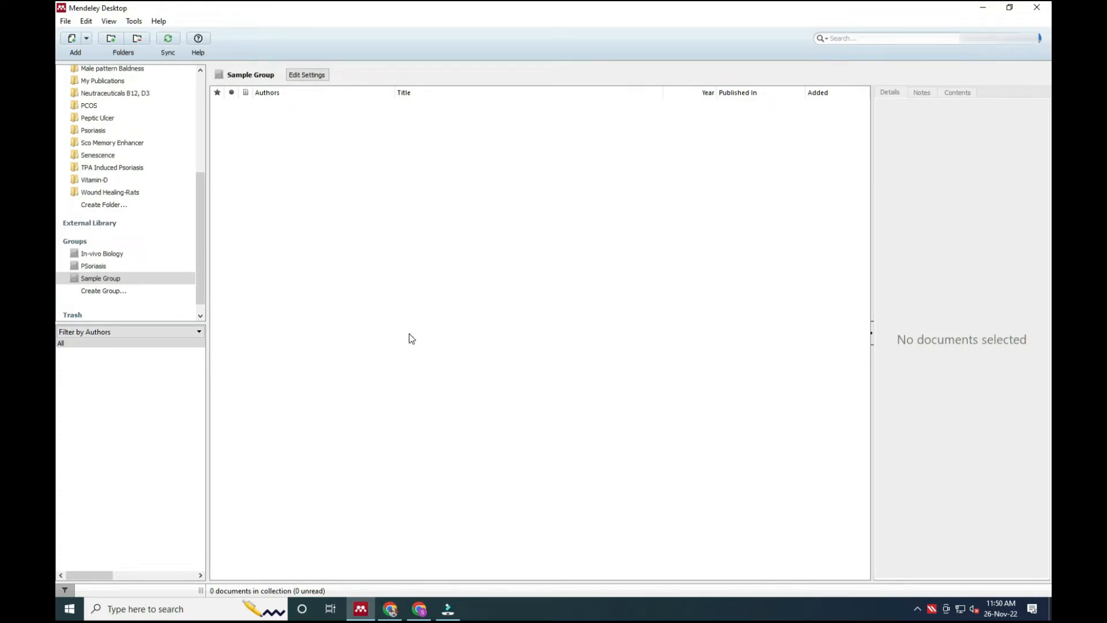
{"action": "mouse_move", "coordinate": [243, 343]}
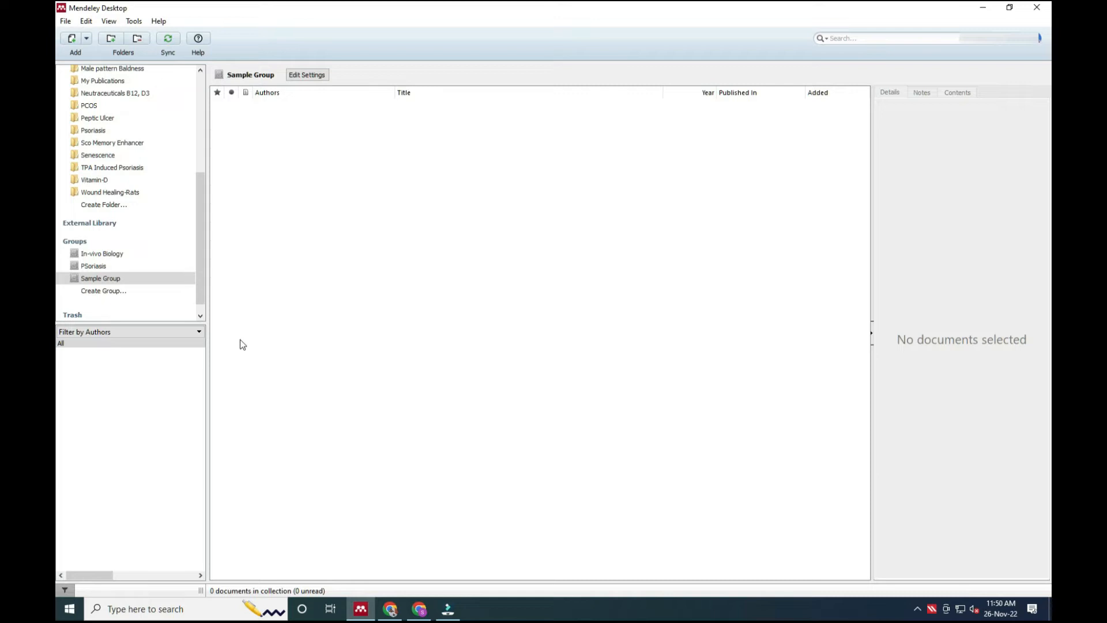
{"action": "mouse_move", "coordinate": [798, 74]}
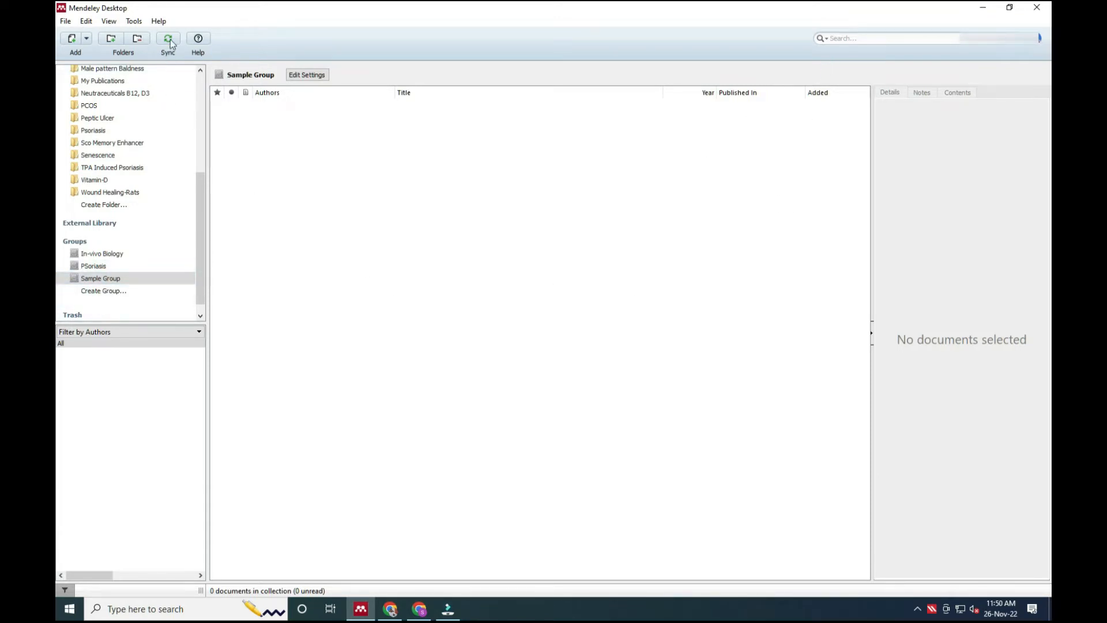
{"action": "left_click", "coordinate": [168, 38]}
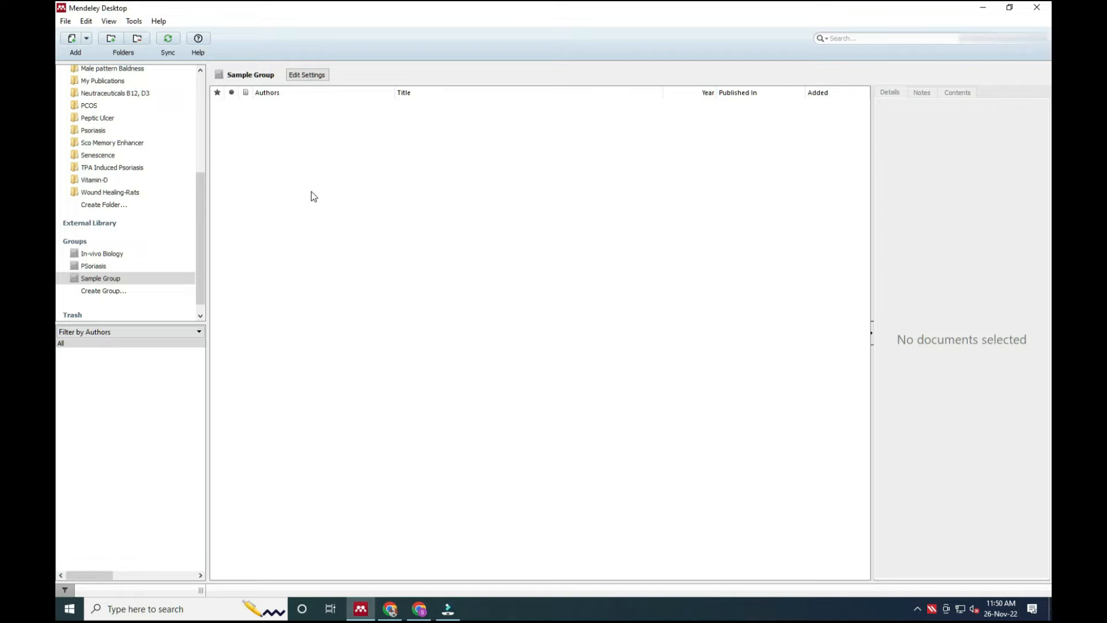
{"action": "mouse_move", "coordinate": [314, 202]}
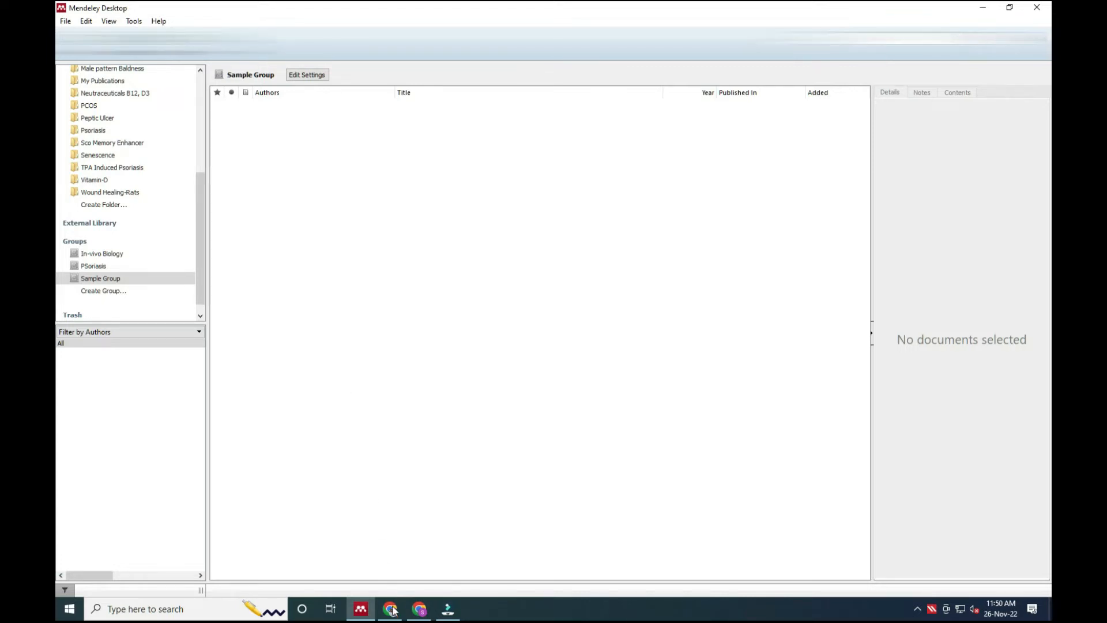
{"action": "left_click", "coordinate": [389, 609]}
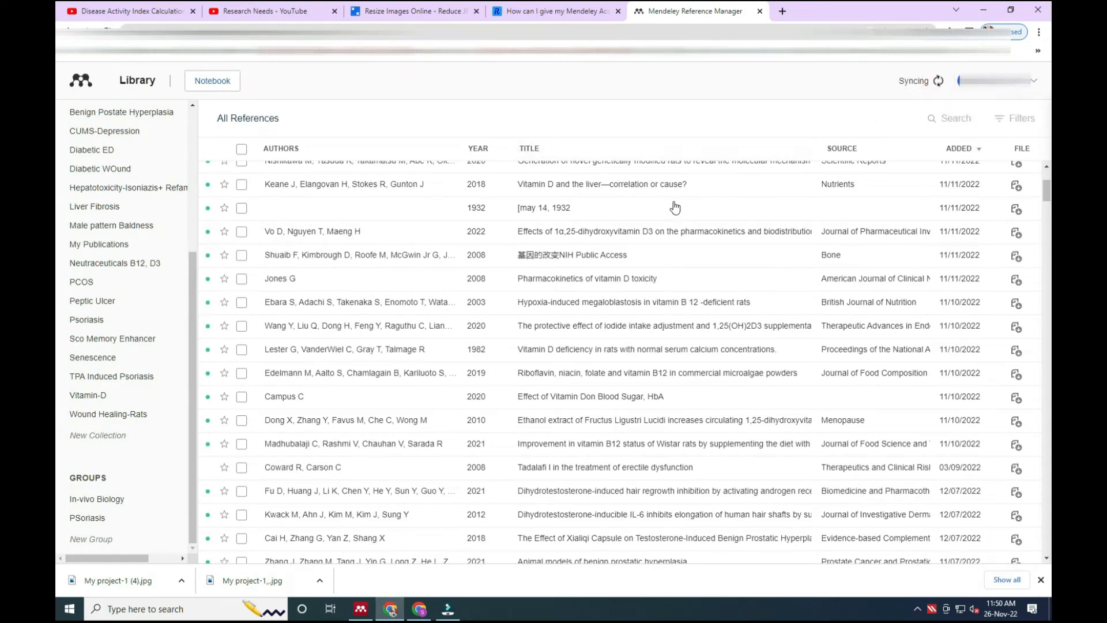
Bring up the Manage Group preferences for Sample Group from the sidebar.
{"action": "left_click", "coordinate": [90, 538]}
{"action": "type", "text": "Sample Group"}
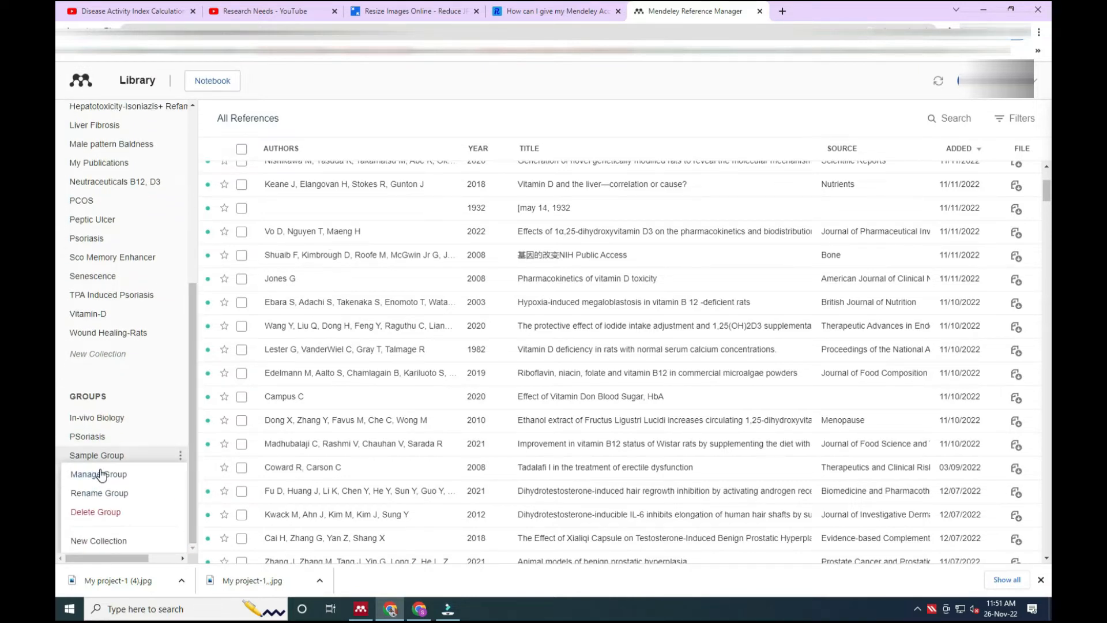
{"action": "left_click", "coordinate": [98, 474]}
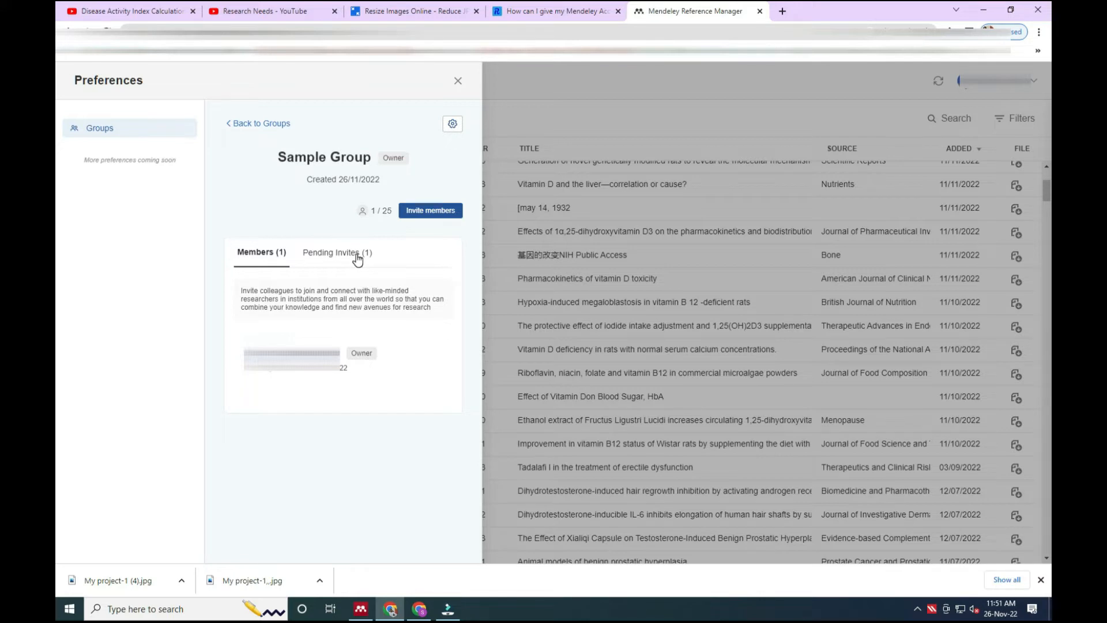
{"action": "mouse_move", "coordinate": [381, 274]}
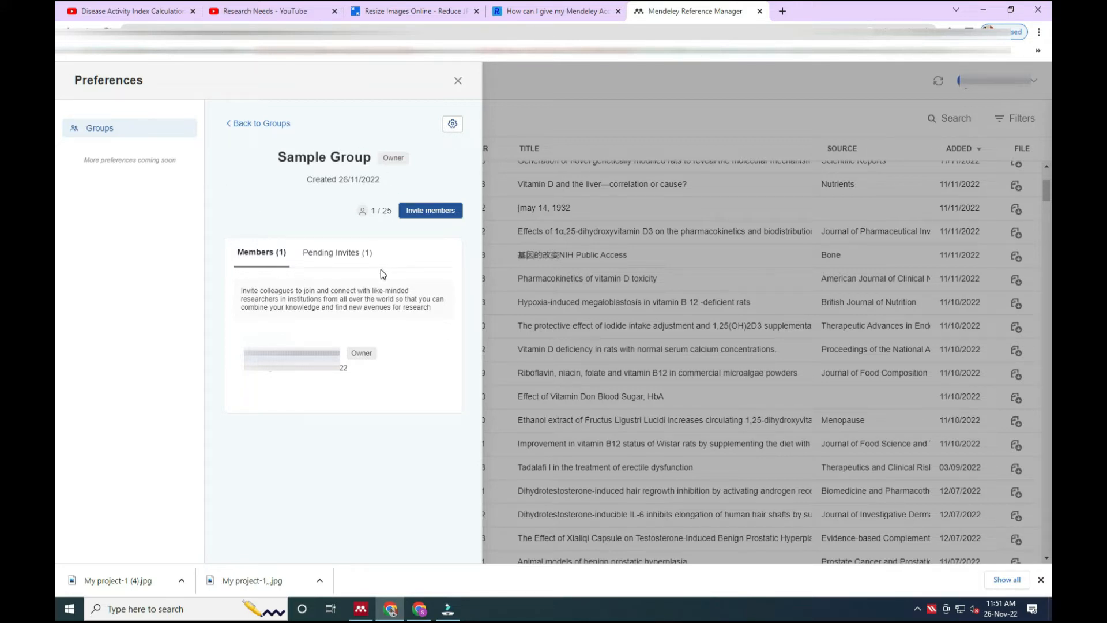
{"action": "mouse_move", "coordinate": [369, 223]}
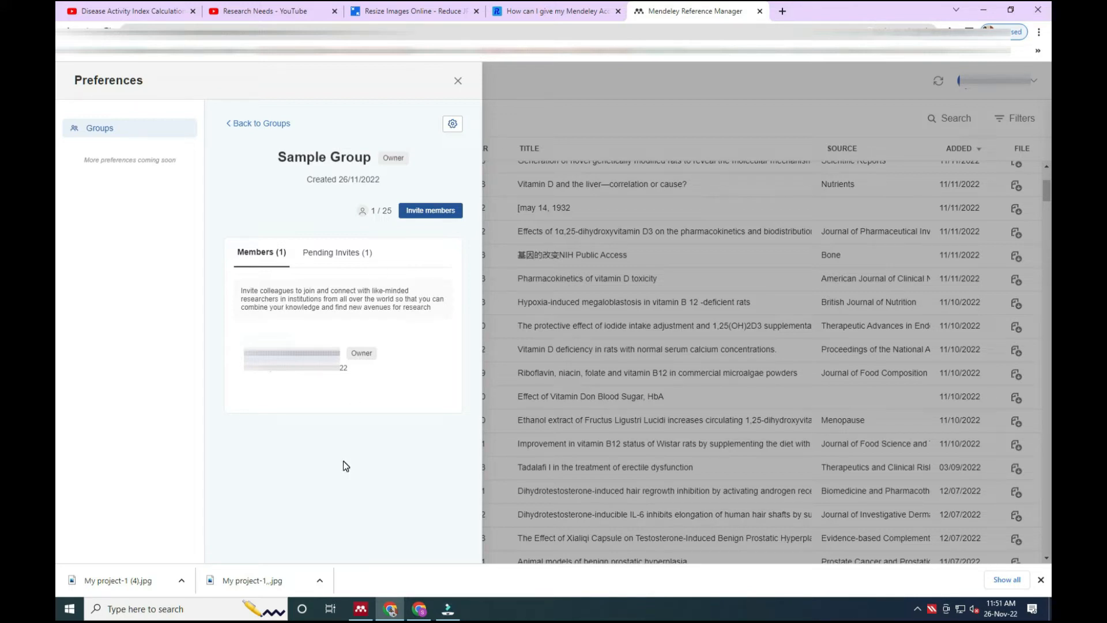
{"action": "mouse_move", "coordinate": [458, 81]}
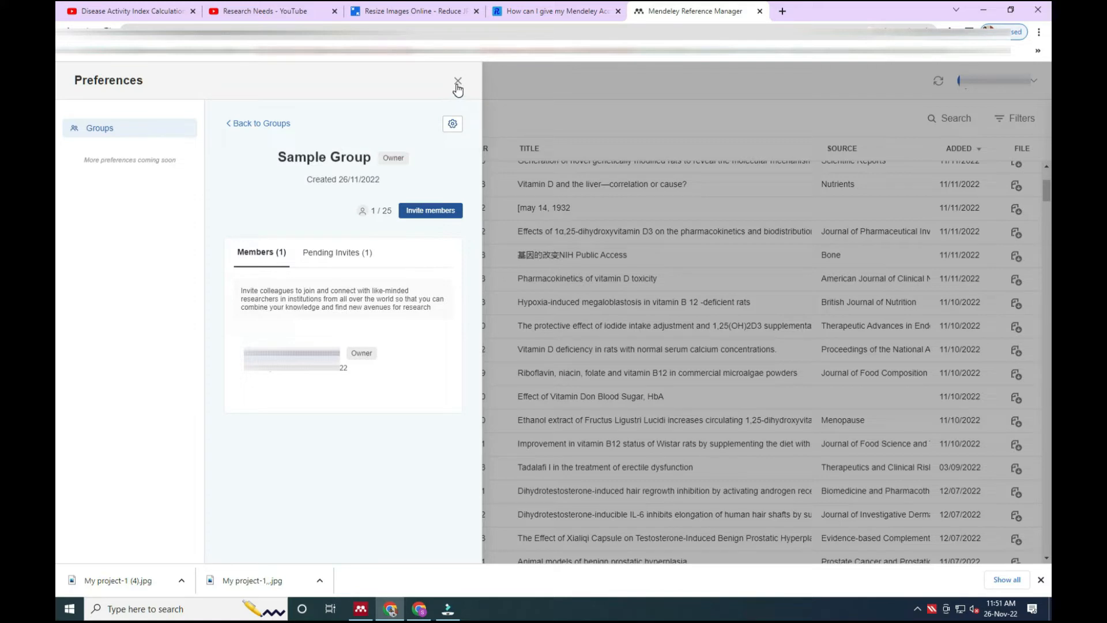
Close the group settings, view PSoriasis, then select the 2020 antiulcer methanol extract paper in Peptic Ulcer.
{"action": "left_click", "coordinate": [458, 80]}
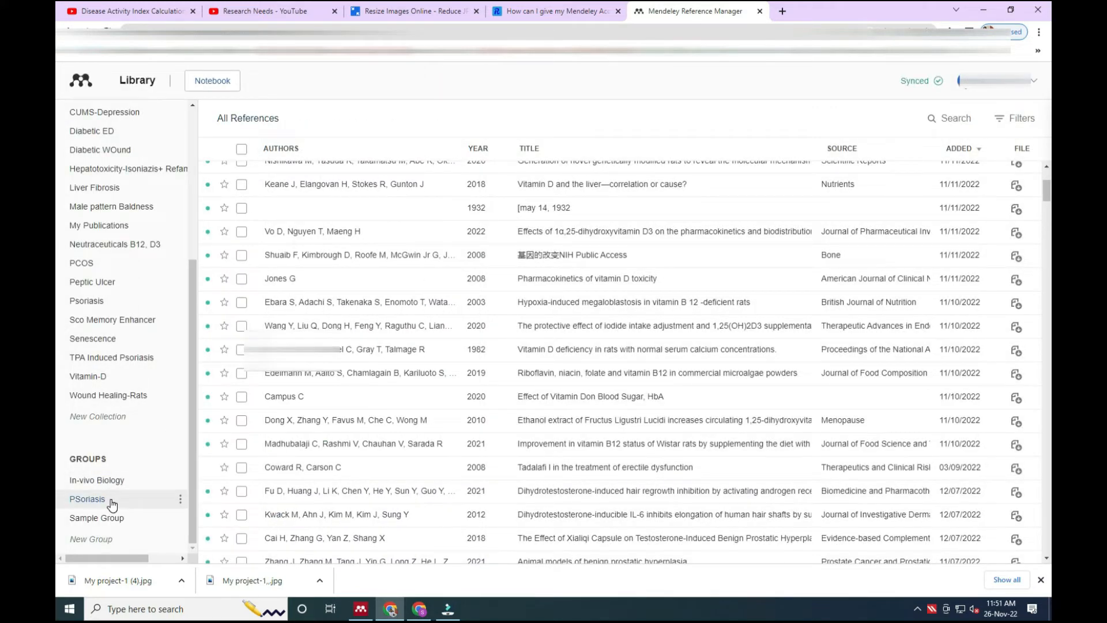
{"action": "left_click", "coordinate": [88, 498]}
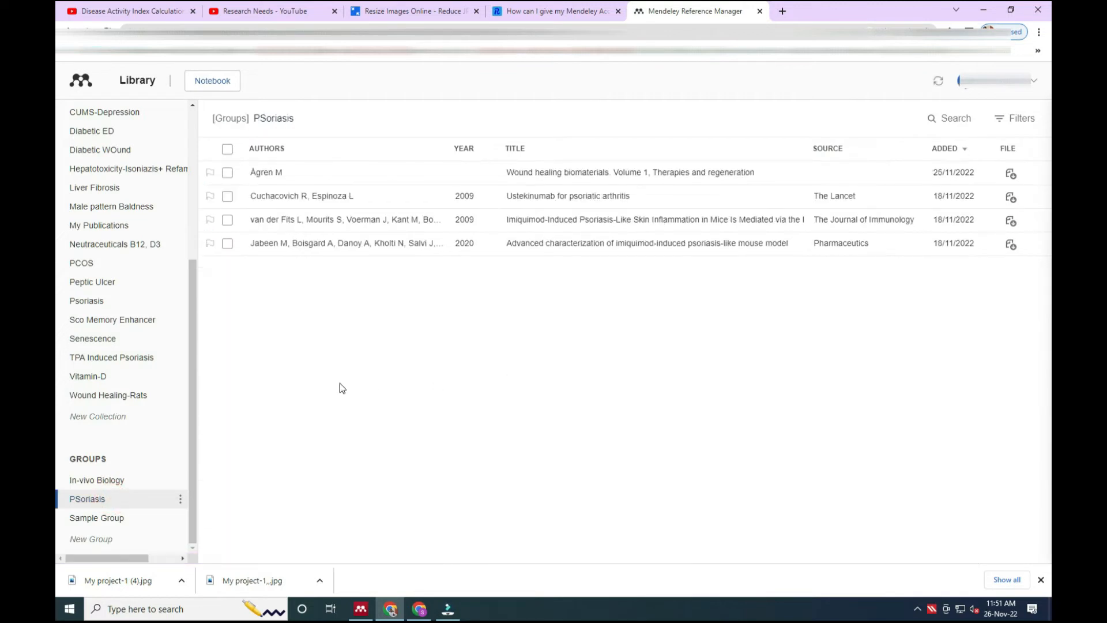
{"action": "mouse_move", "coordinate": [277, 435]}
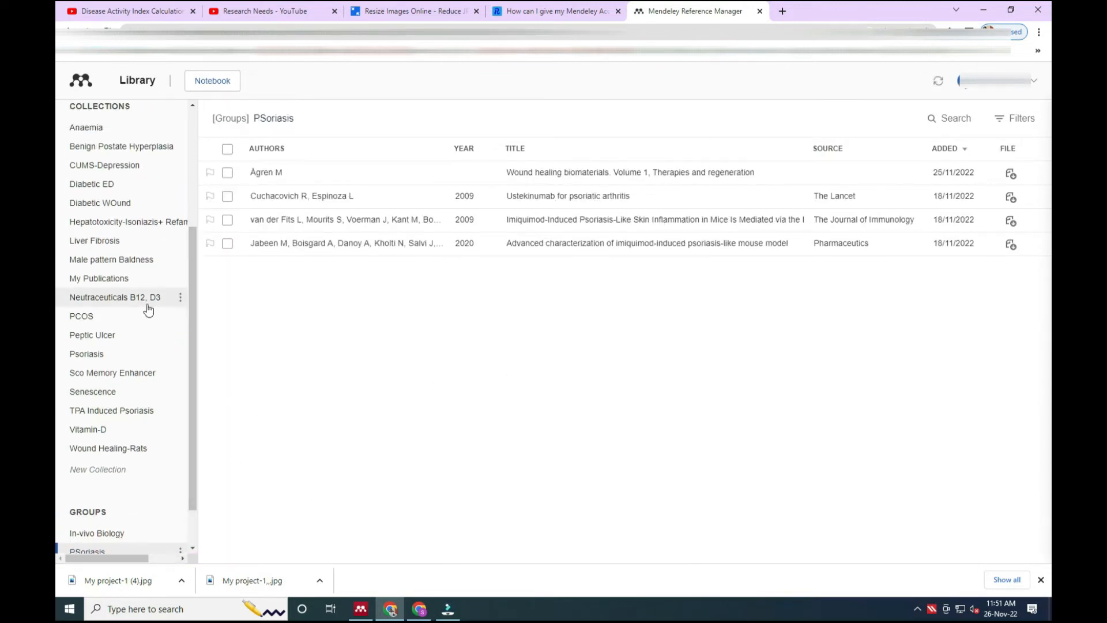
{"action": "left_click", "coordinate": [92, 335]}
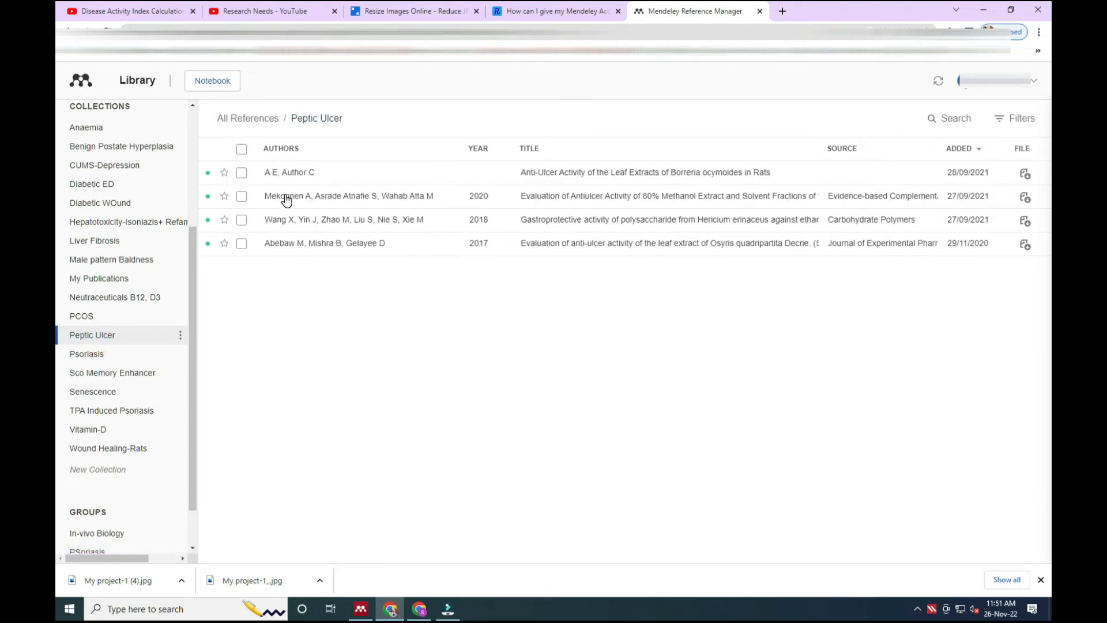
{"action": "mouse_move", "coordinate": [245, 198]}
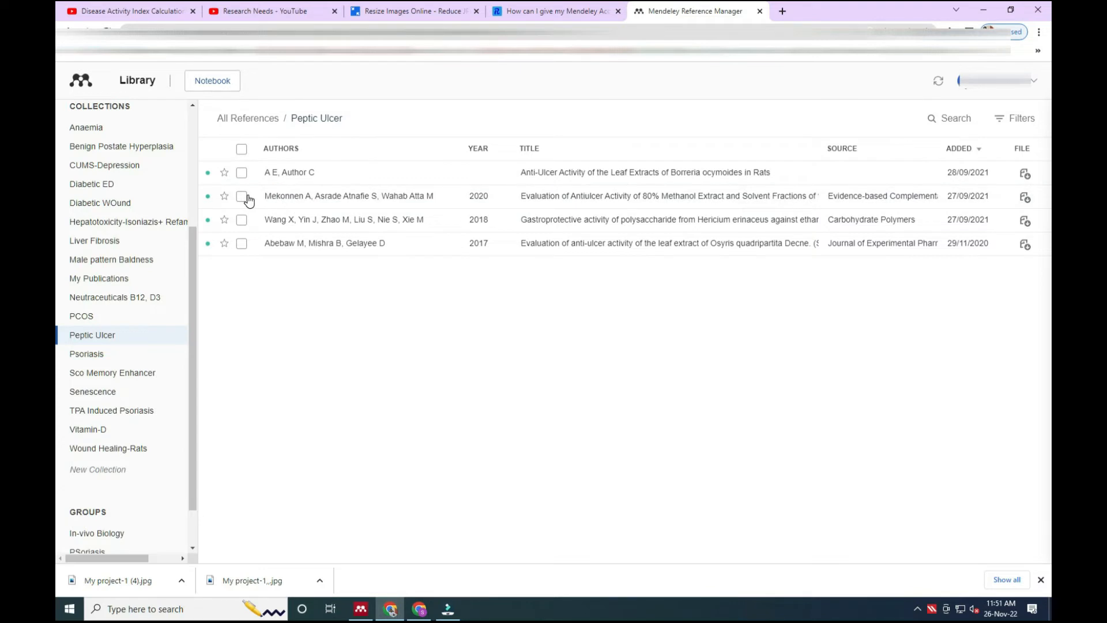
{"action": "left_click", "coordinate": [241, 196]}
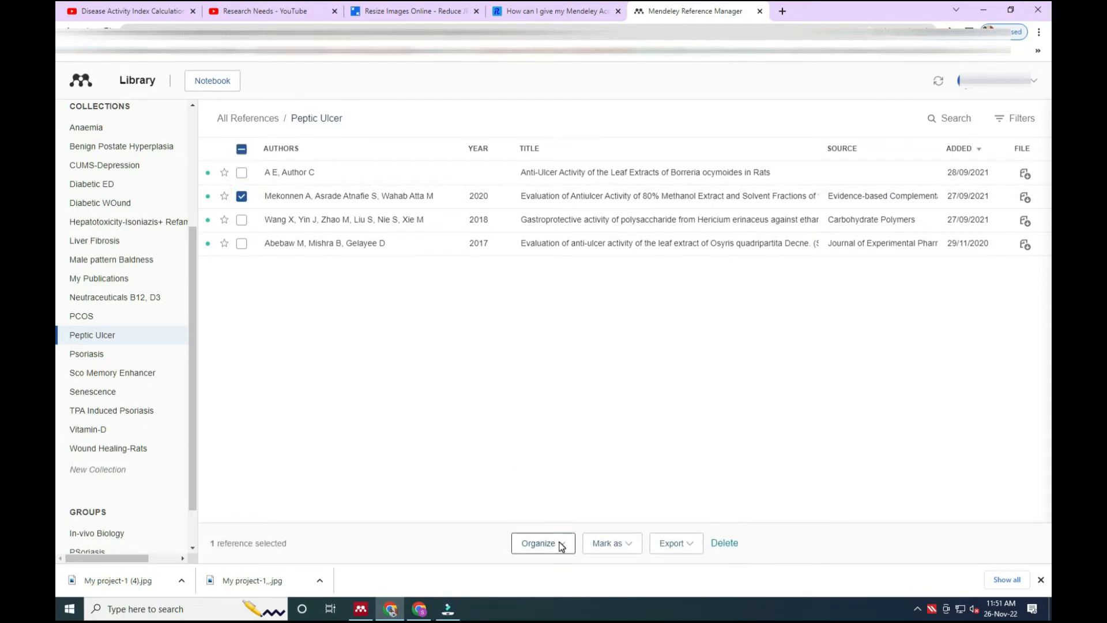
Add the selected reference to the PSoriasis group via Organize > Add to Group.
{"action": "left_click", "coordinate": [554, 543]}
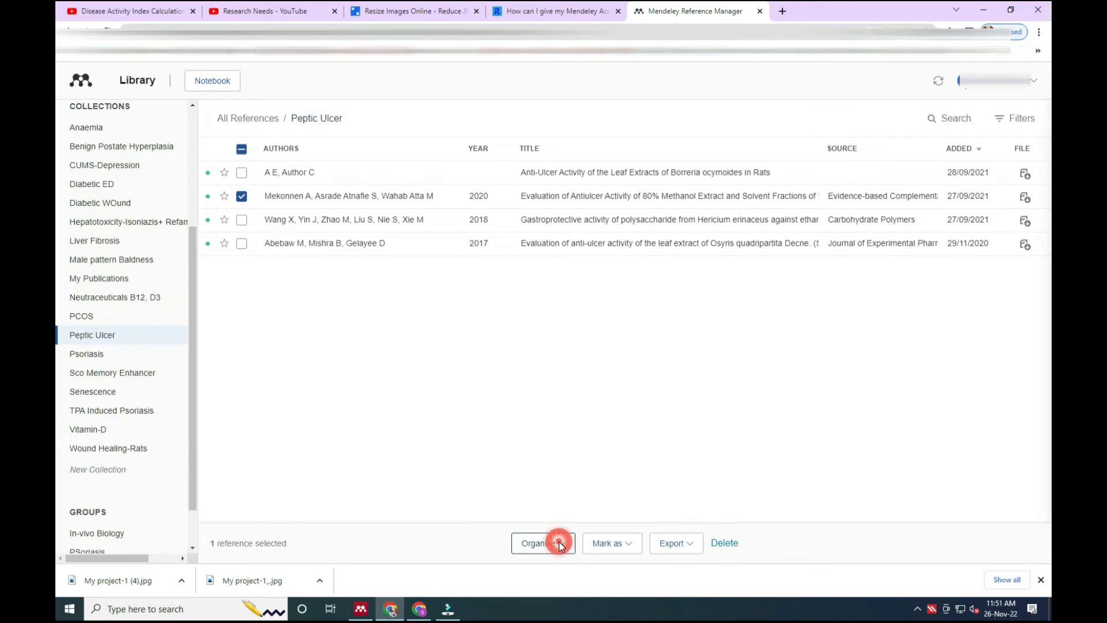
{"action": "left_click", "coordinate": [543, 542]}
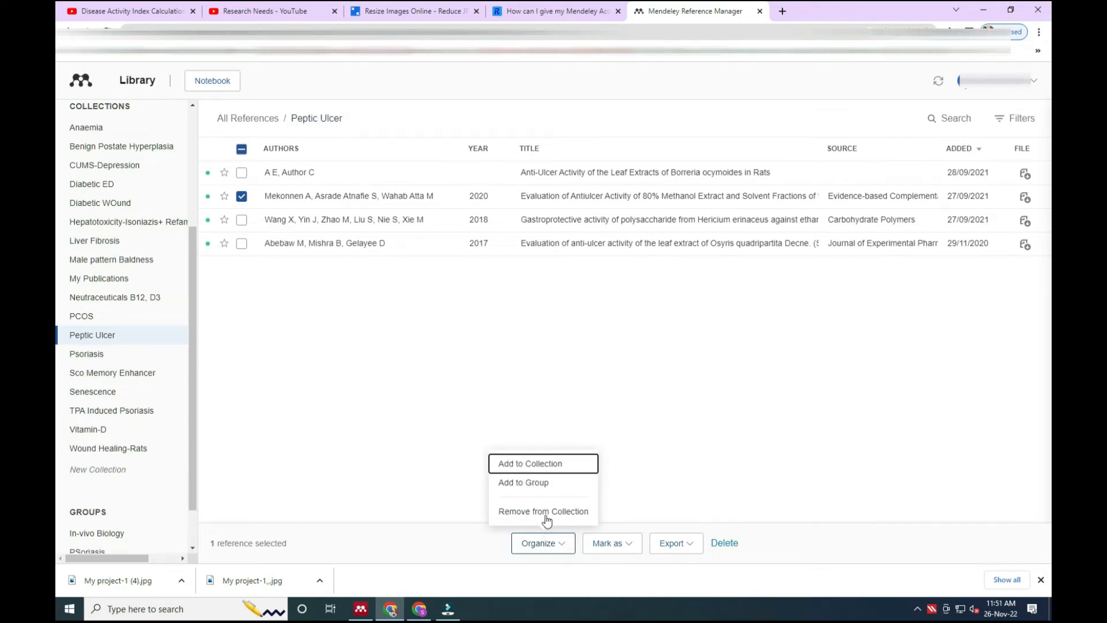
{"action": "left_click", "coordinate": [524, 482]}
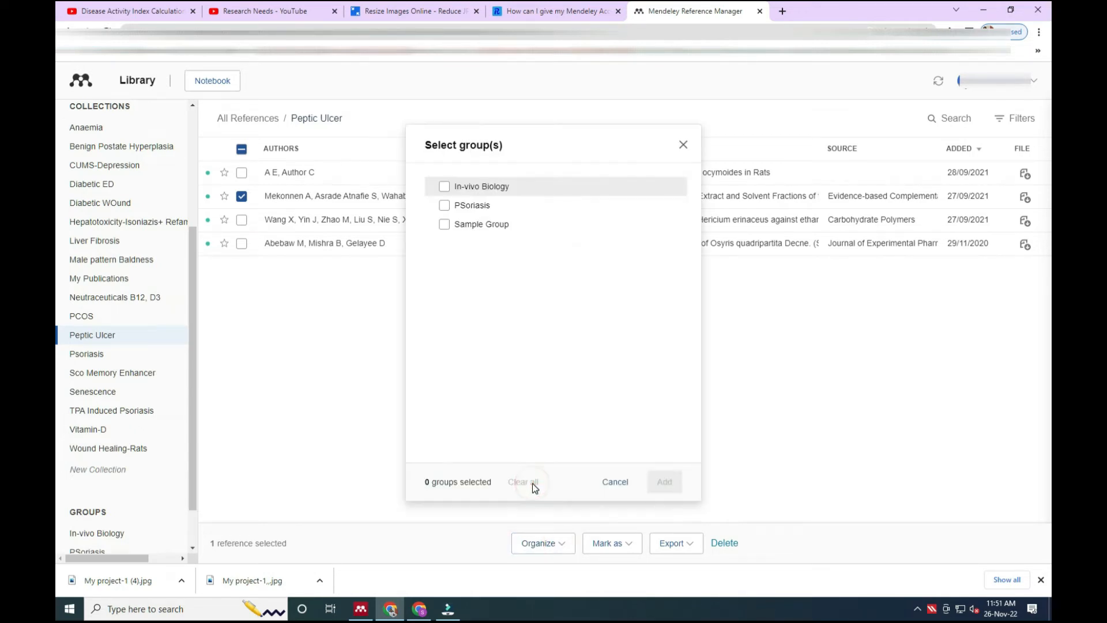
{"action": "left_click", "coordinate": [444, 206]}
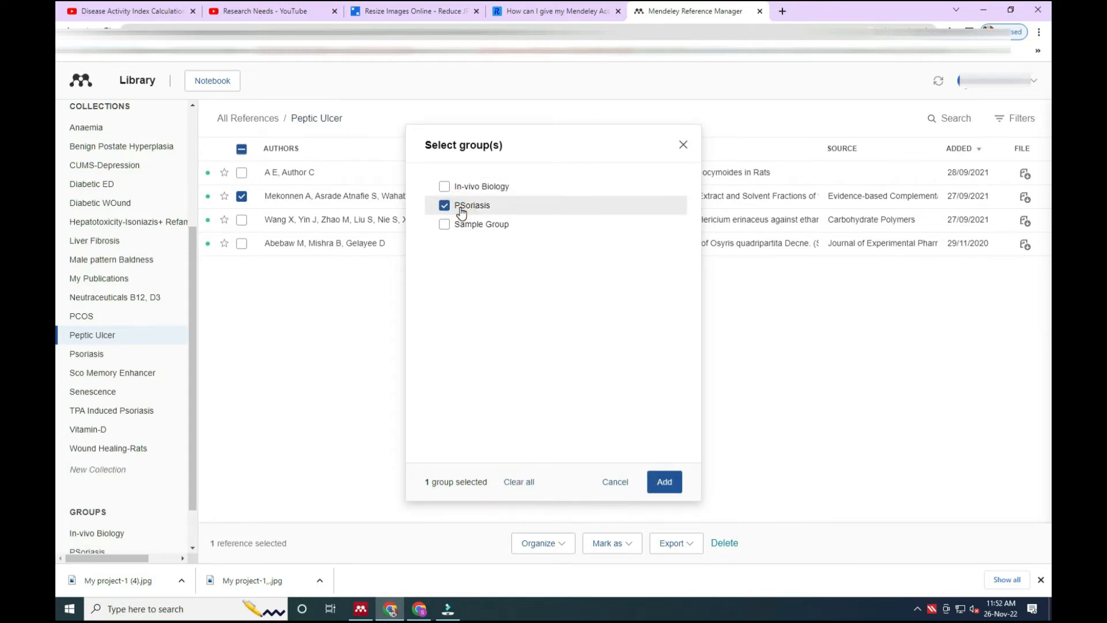
{"action": "left_click", "coordinate": [664, 482]}
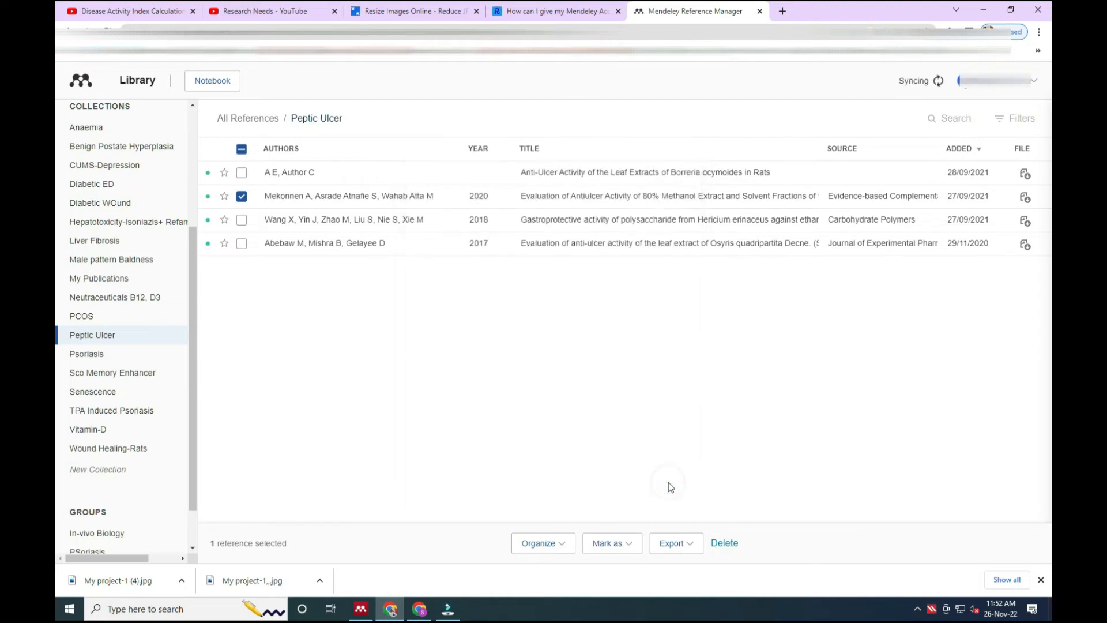
{"action": "mouse_move", "coordinate": [477, 354]}
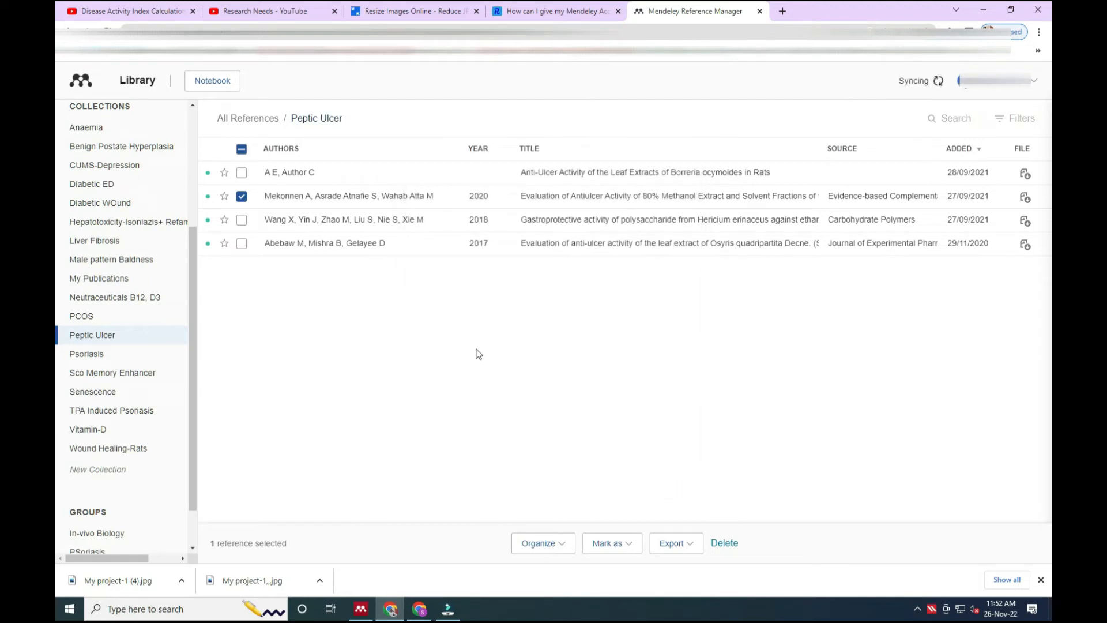
Show the PSoriasis group's references, now including the antiulcer extract paper.
{"action": "scroll", "scroll_direction": "down", "scroll_amount": 3}
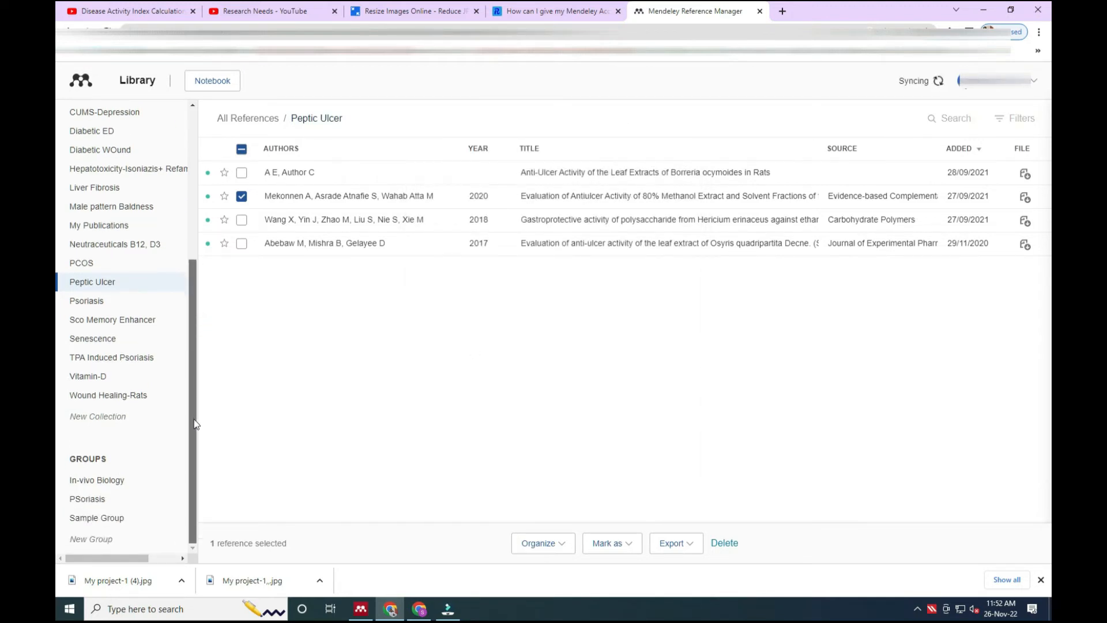
{"action": "left_click", "coordinate": [87, 498]}
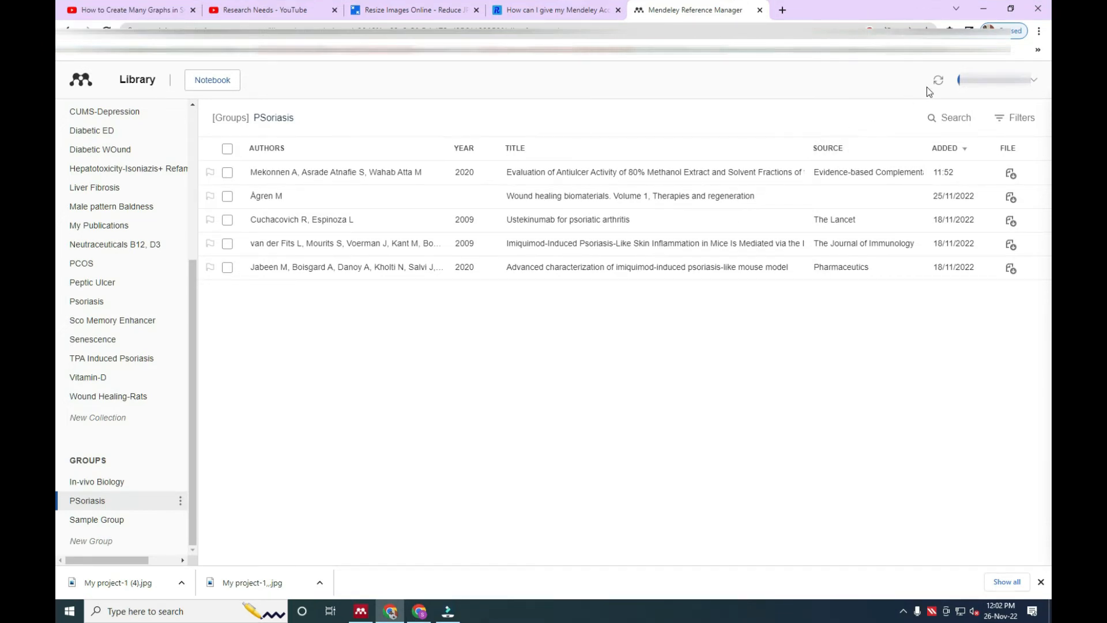
{"action": "mouse_move", "coordinate": [938, 81]}
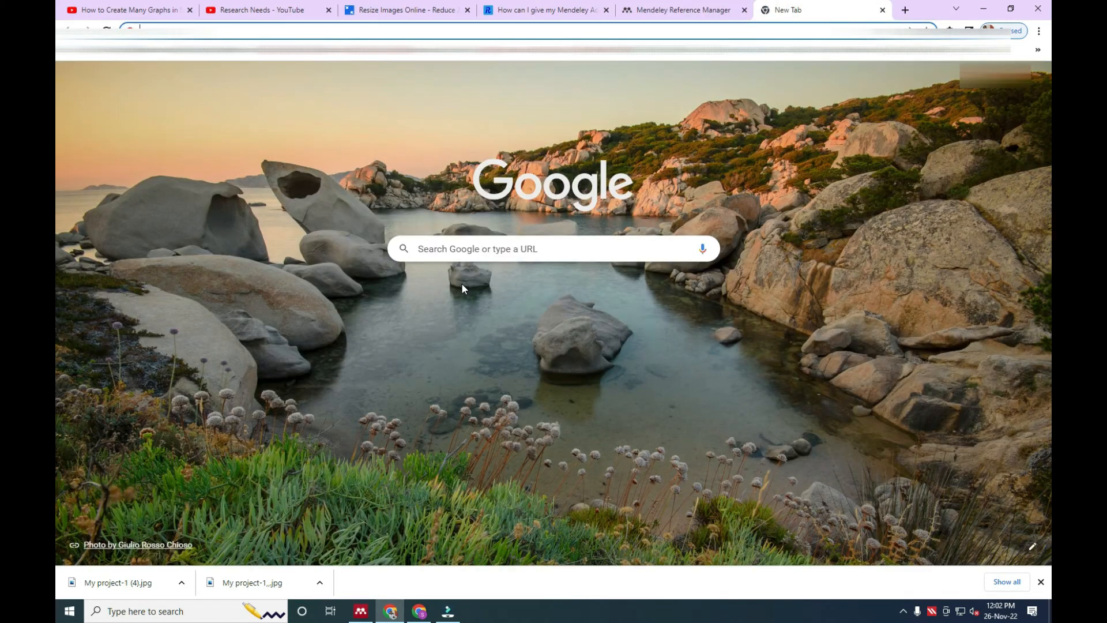
Navigate to researchsop.com from the Google search box.
{"action": "left_click", "coordinate": [503, 249]}
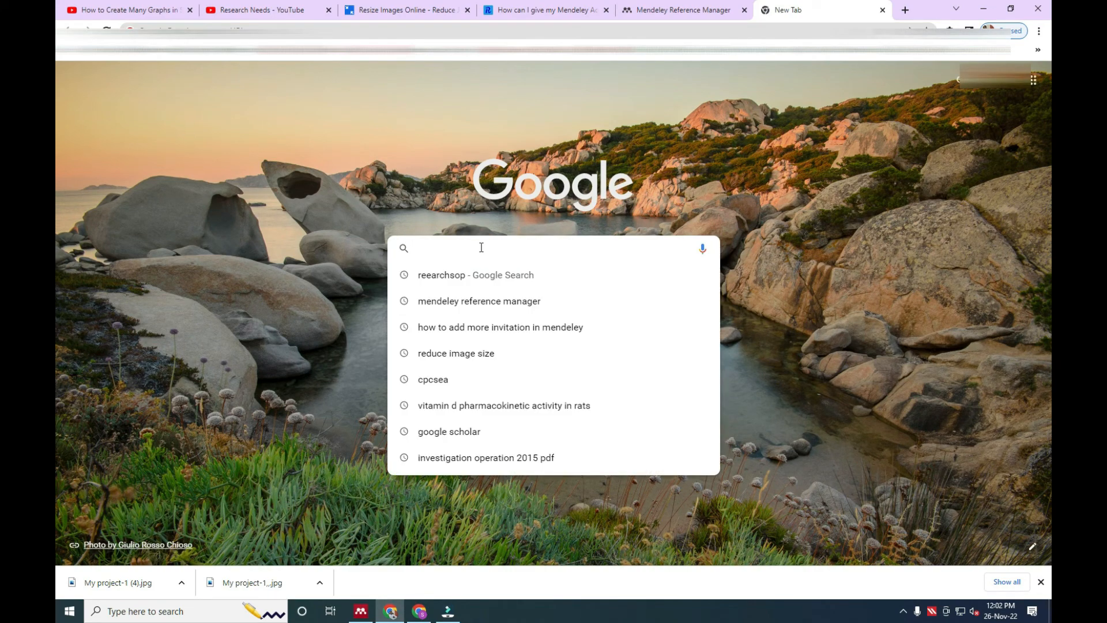
{"action": "mouse_move", "coordinate": [463, 254]}
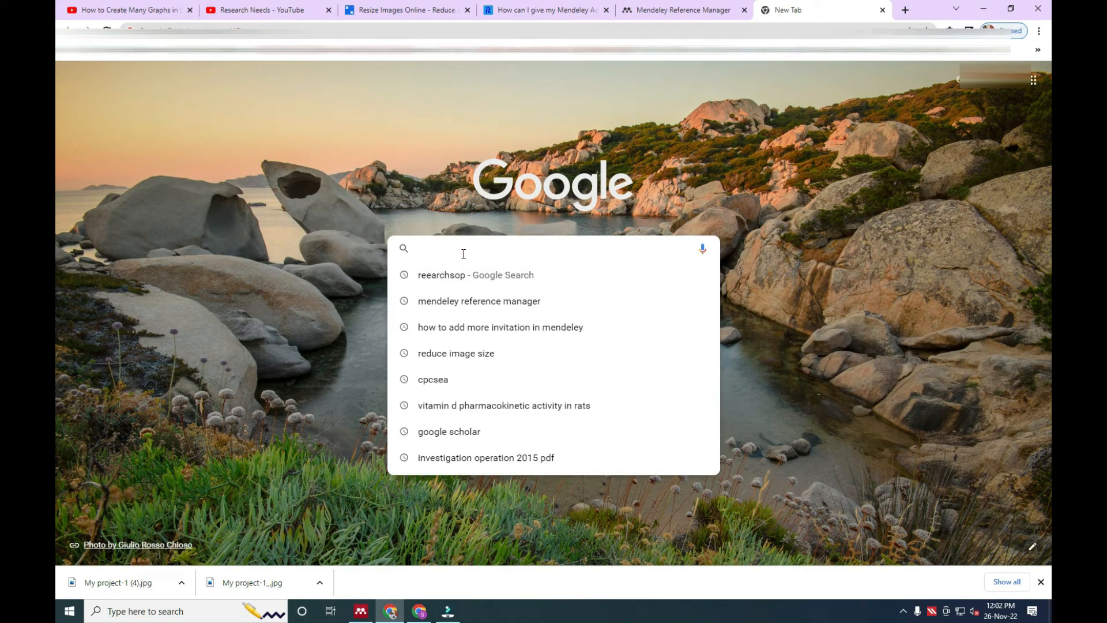
{"action": "type", "text": "researchsop.com"}
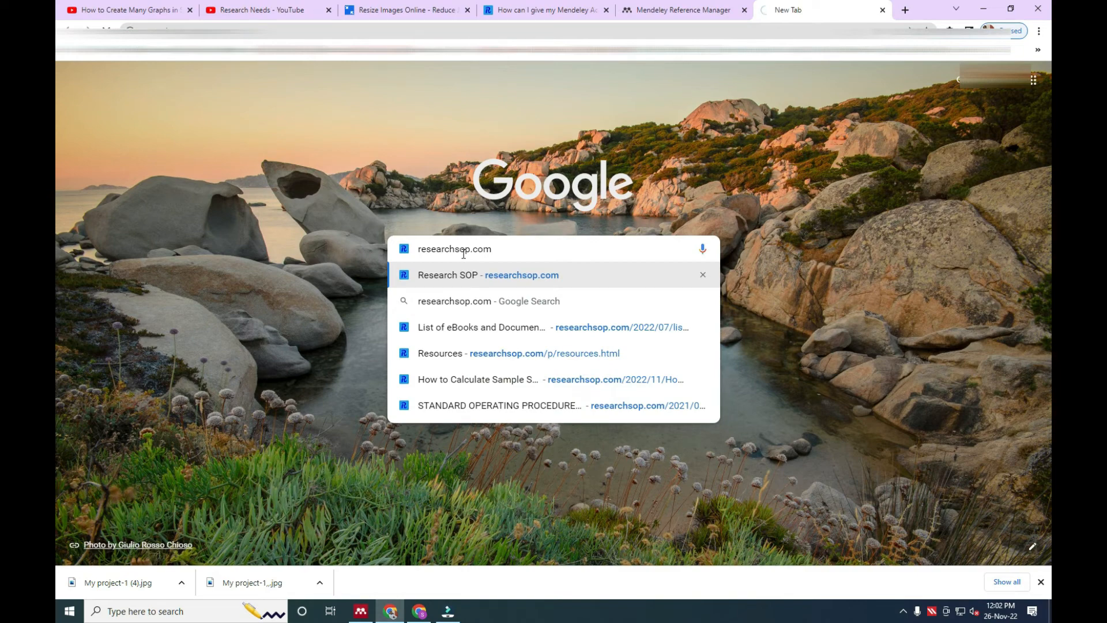
{"action": "left_click", "coordinate": [476, 275]}
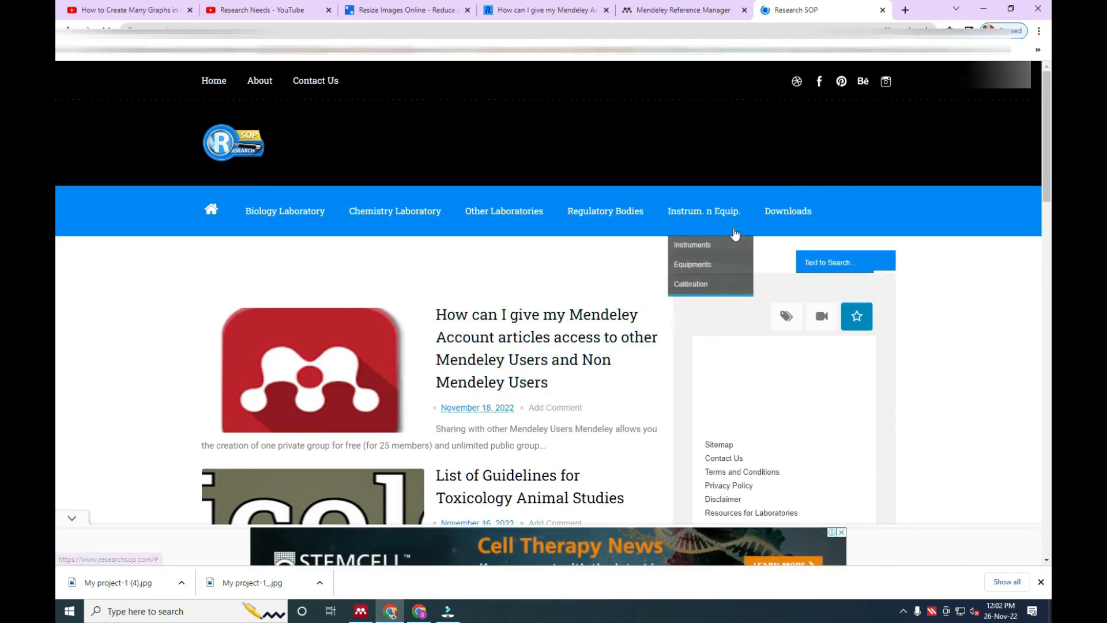
{"action": "mouse_move", "coordinate": [796, 215]}
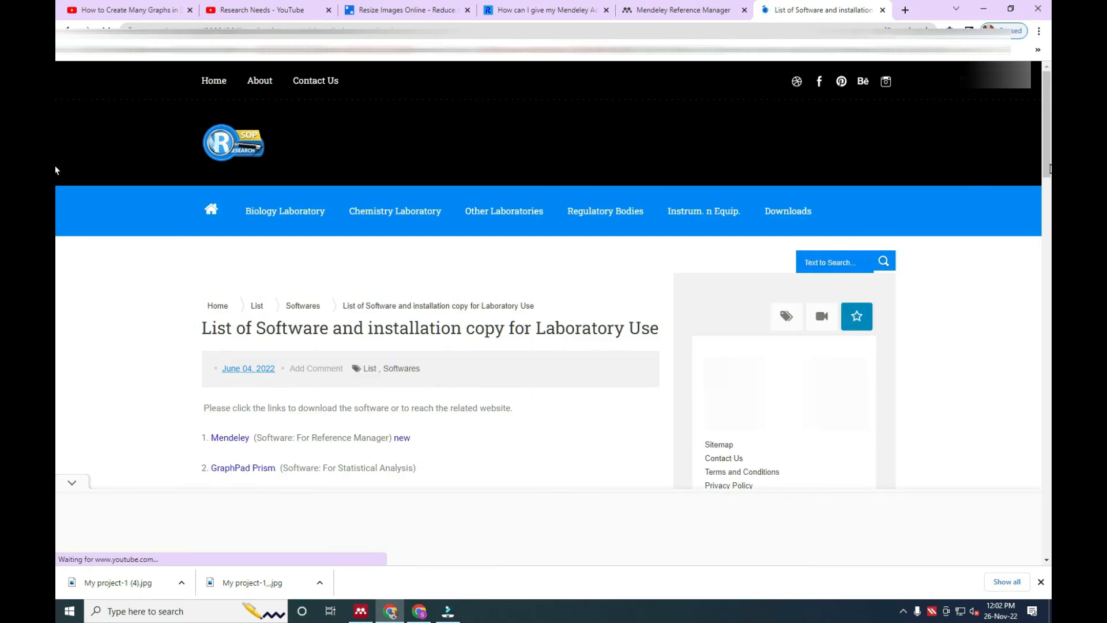
Scroll the software list to item 12 and follow the Mendeley Desktop download link.
{"action": "scroll", "scroll_direction": "down", "scroll_amount": 3}
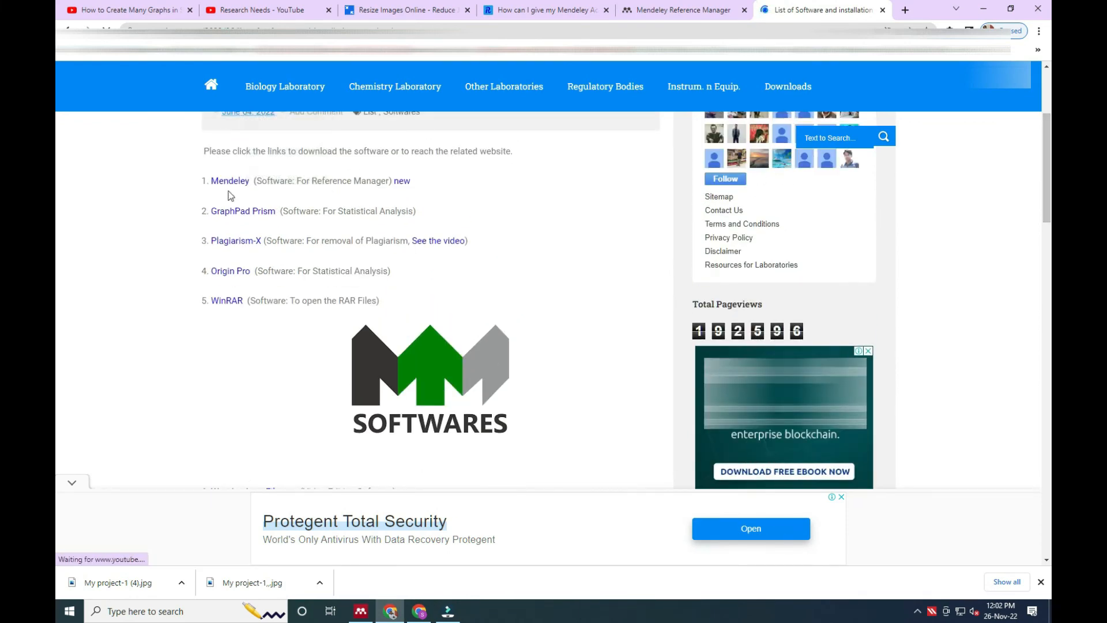
{"action": "scroll", "scroll_direction": "down", "scroll_amount": 3}
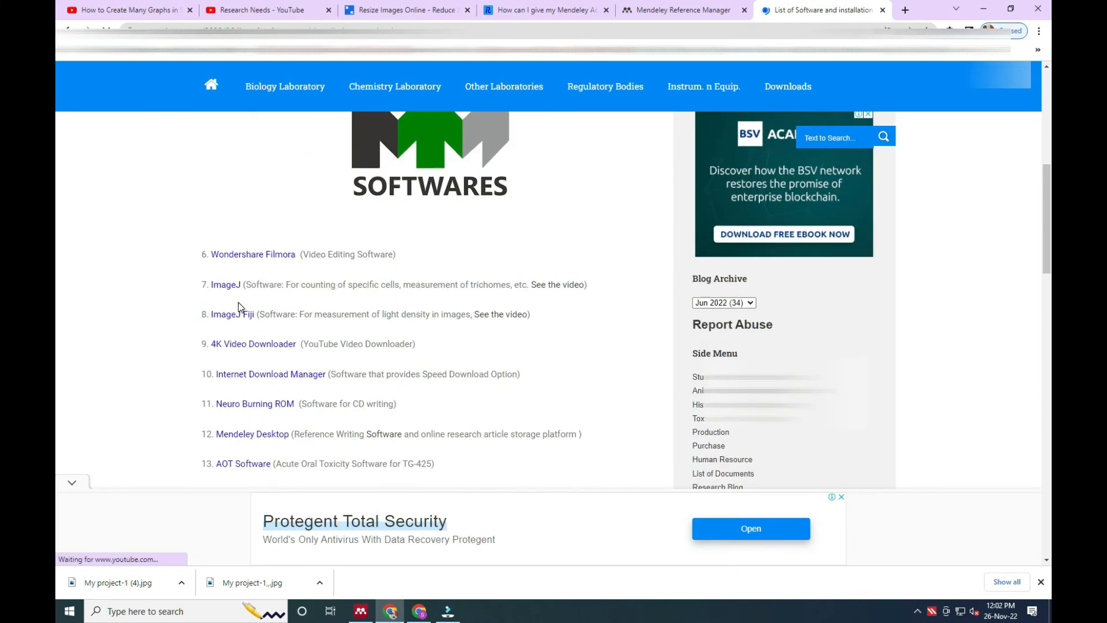
{"action": "scroll", "scroll_direction": "up", "scroll_amount": 3}
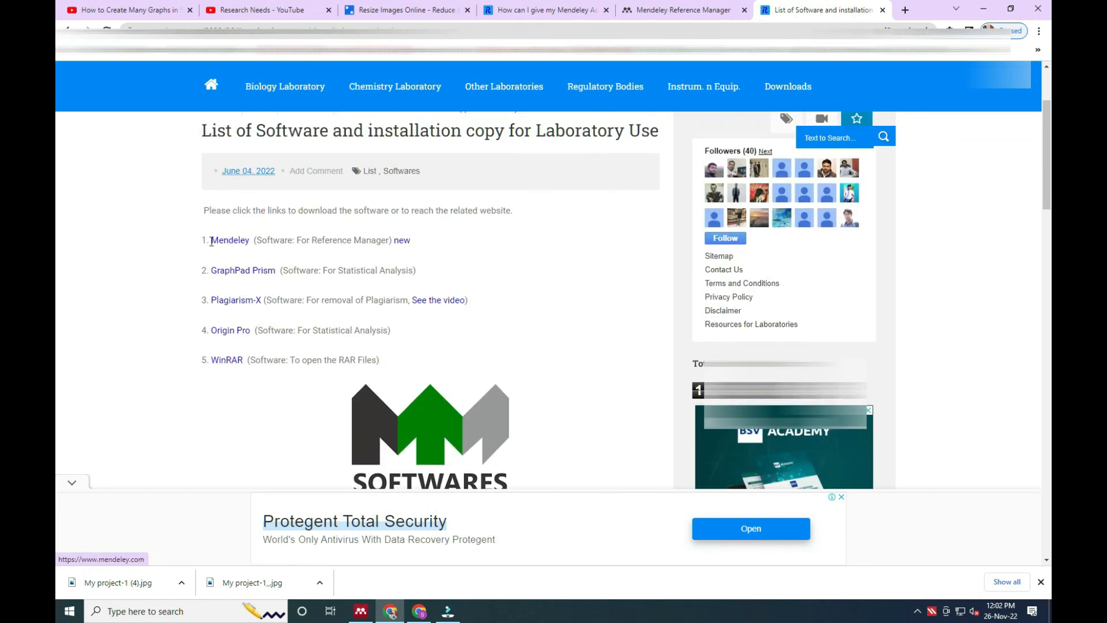
{"action": "scroll", "scroll_direction": "down", "scroll_amount": 3}
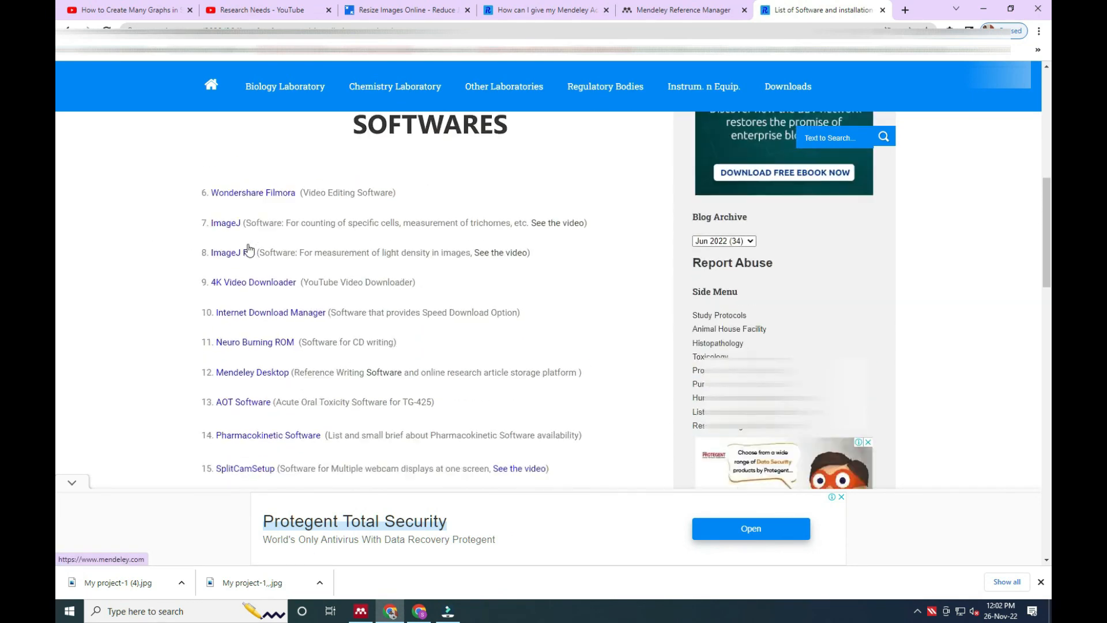
{"action": "scroll", "scroll_direction": "down", "scroll_amount": 3}
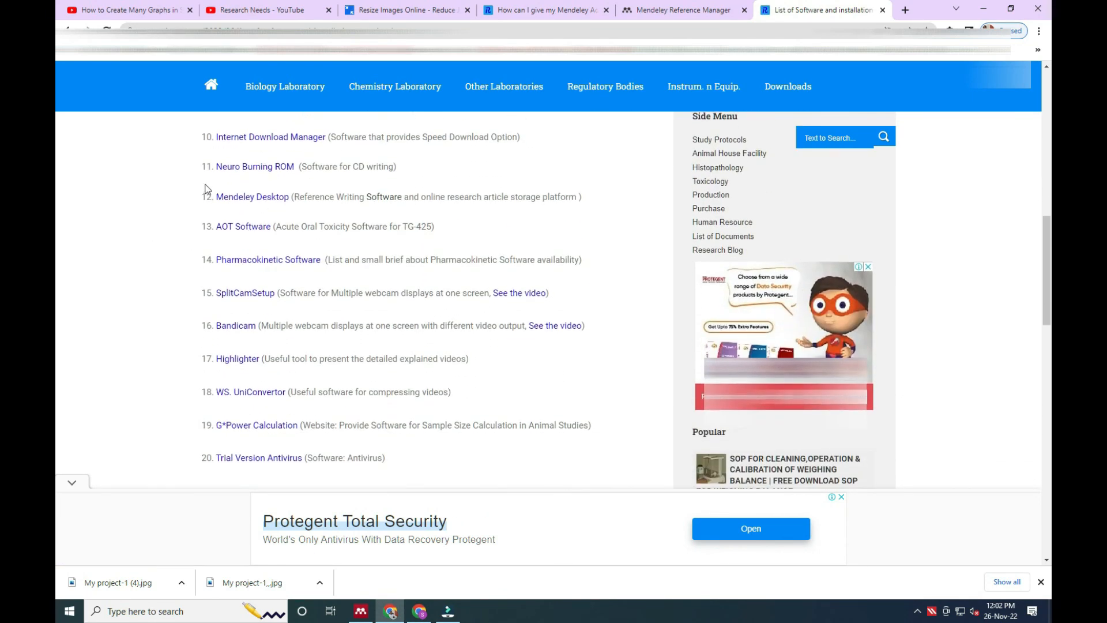
{"action": "mouse_move", "coordinate": [274, 207]}
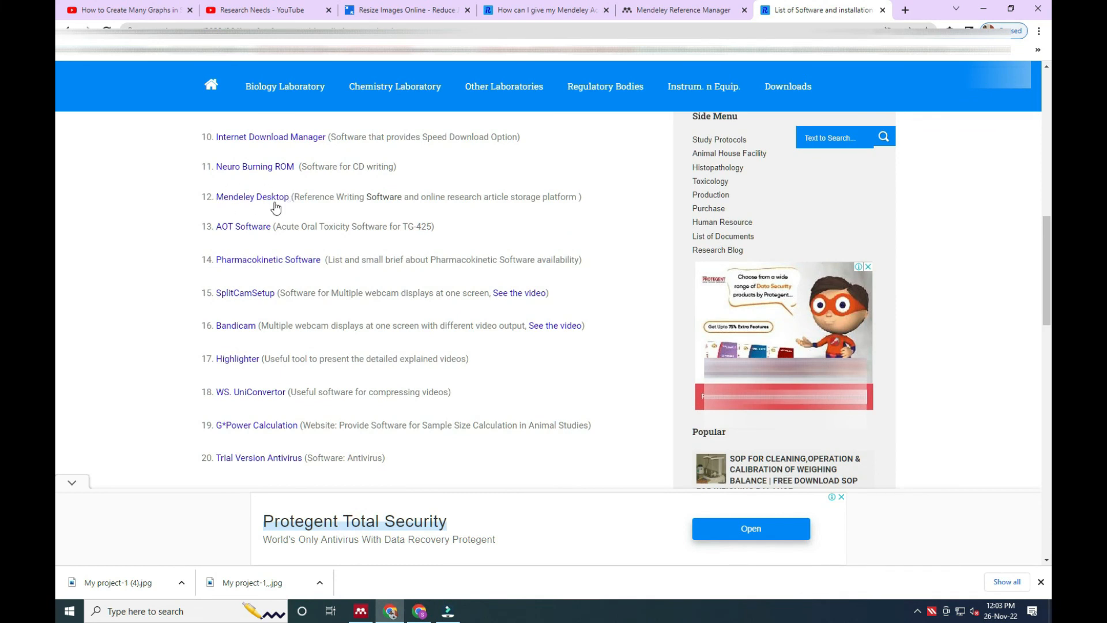
{"action": "mouse_move", "coordinate": [258, 205]}
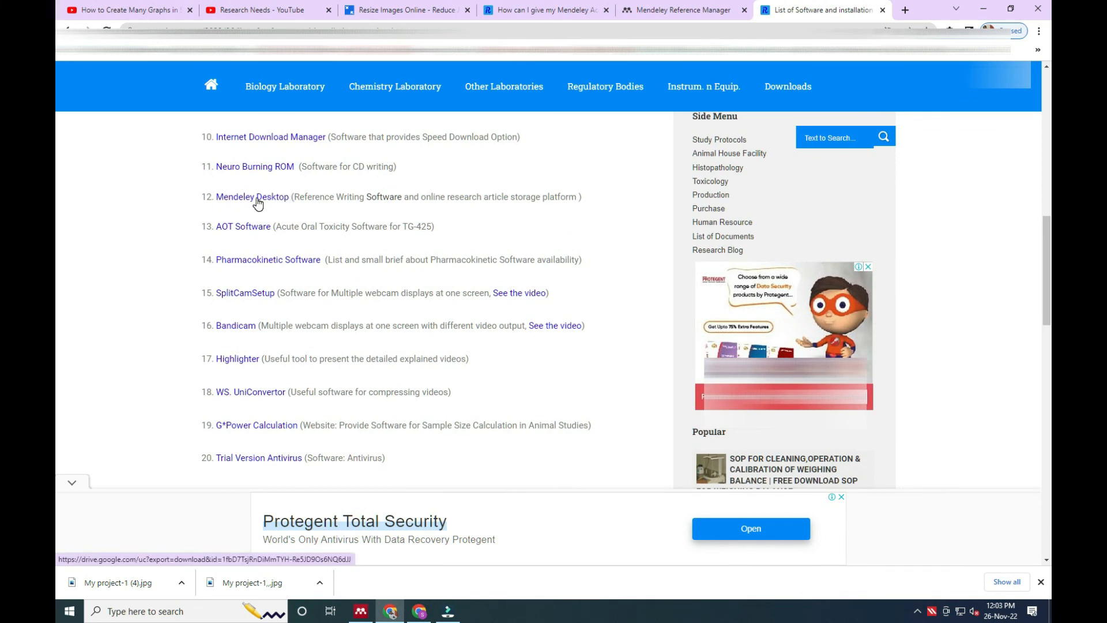
{"action": "left_click", "coordinate": [249, 196]}
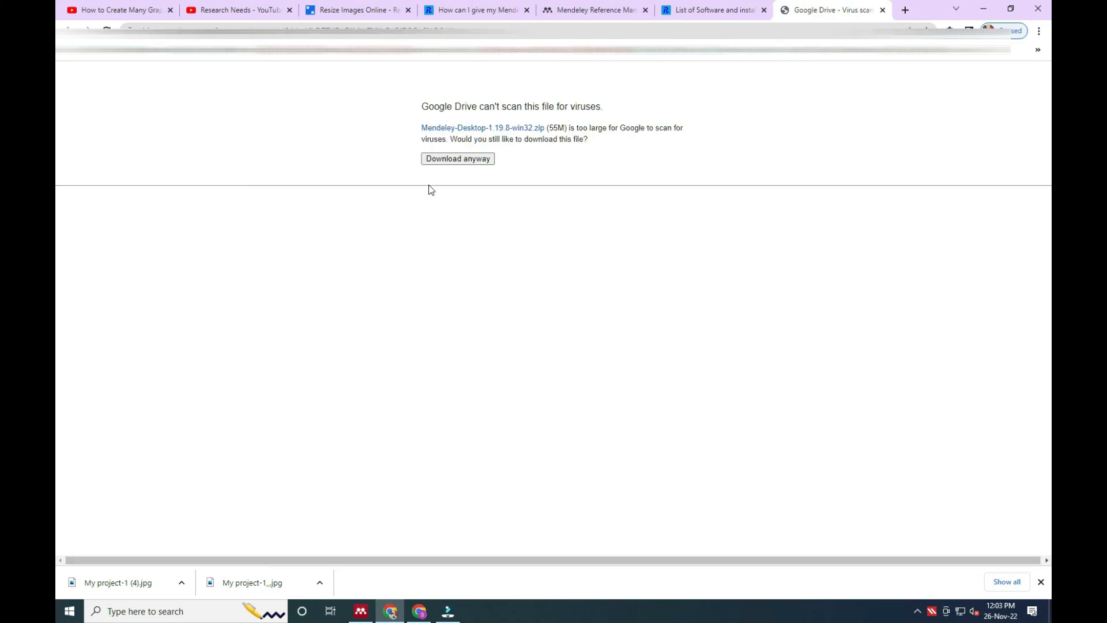
Download the Mendeley Desktop 1.19.8 zip anyway despite the virus-scan warning.
{"action": "left_click", "coordinate": [453, 162]}
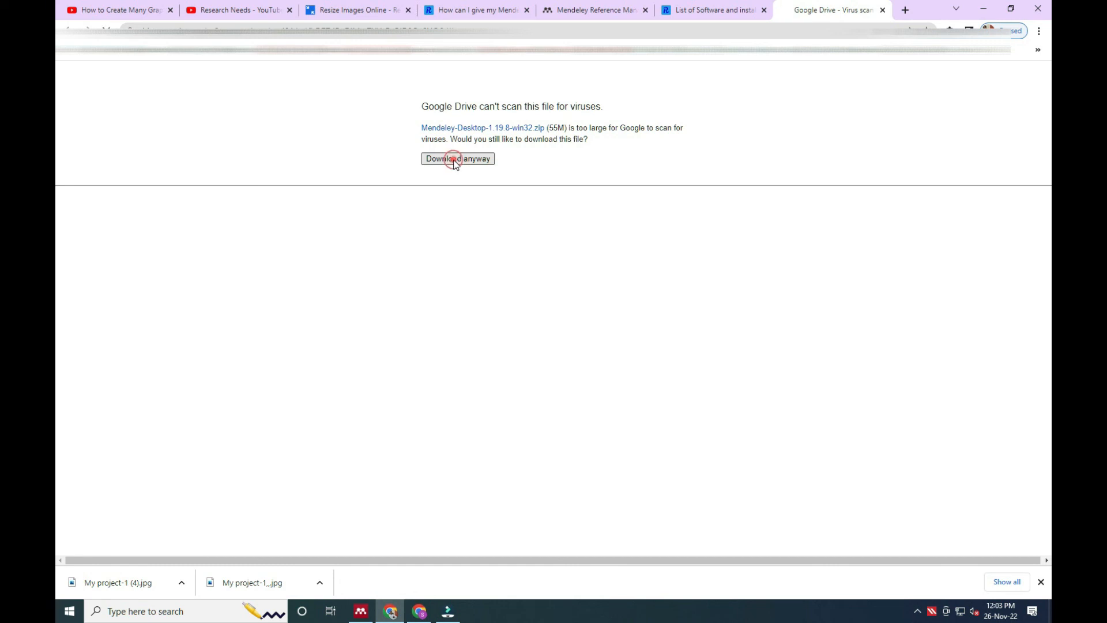
{"action": "left_click", "coordinate": [456, 158]}
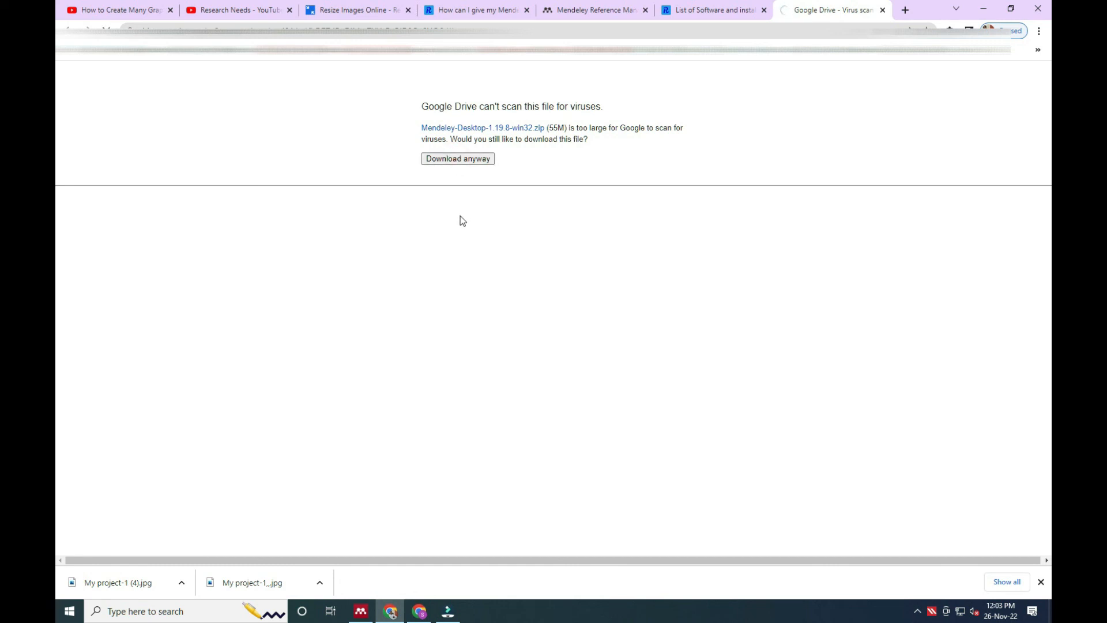
{"action": "mouse_move", "coordinate": [423, 318]}
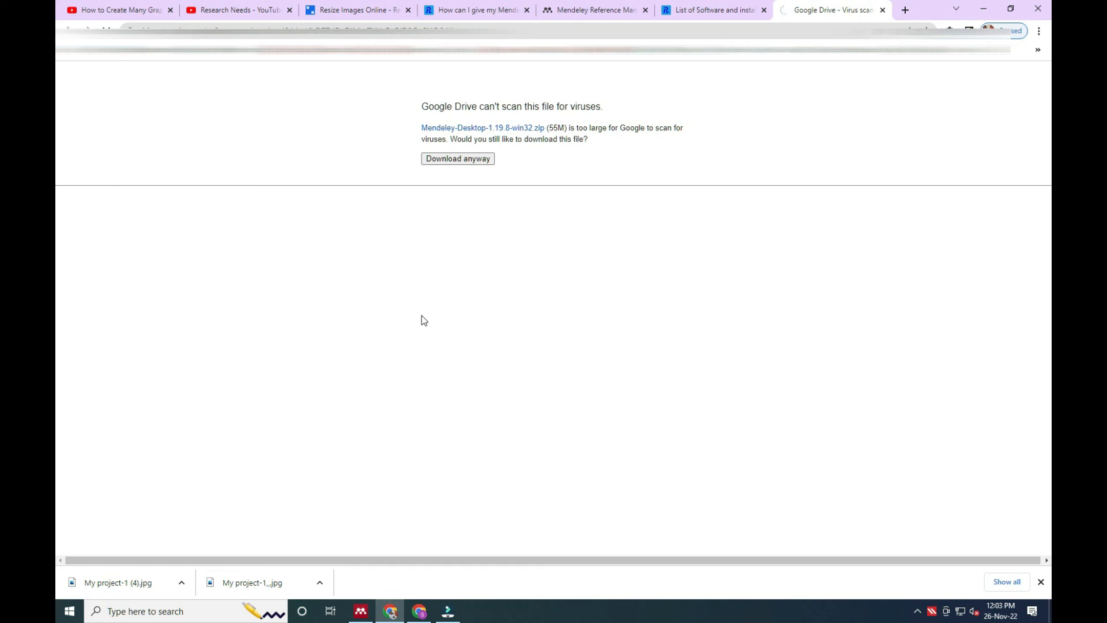
{"action": "left_click", "coordinate": [457, 158]}
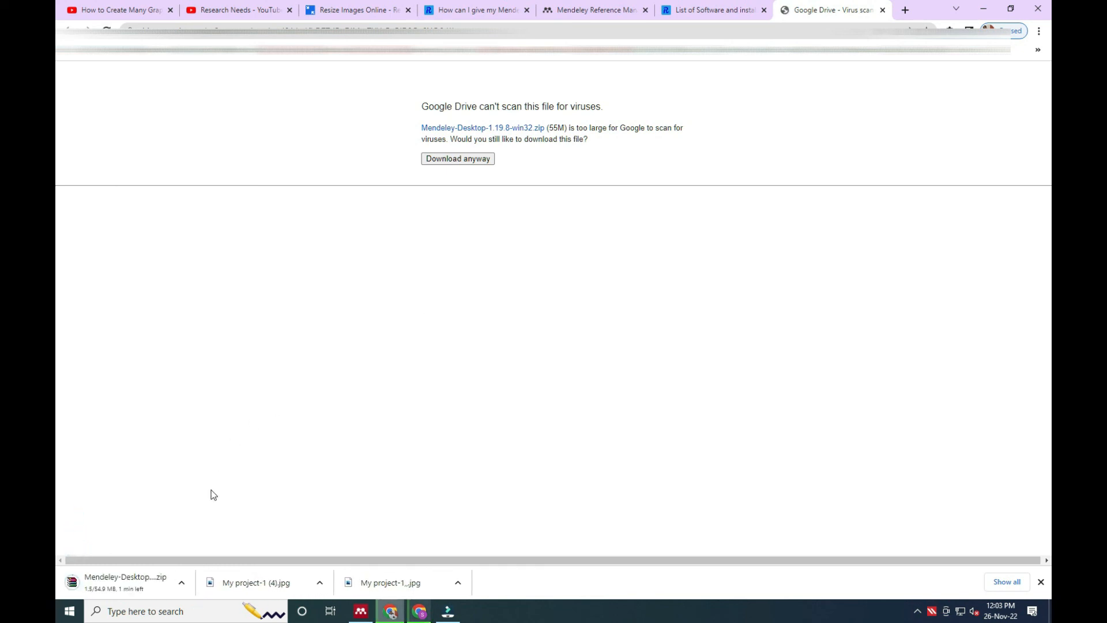
{"action": "mouse_move", "coordinate": [249, 498]}
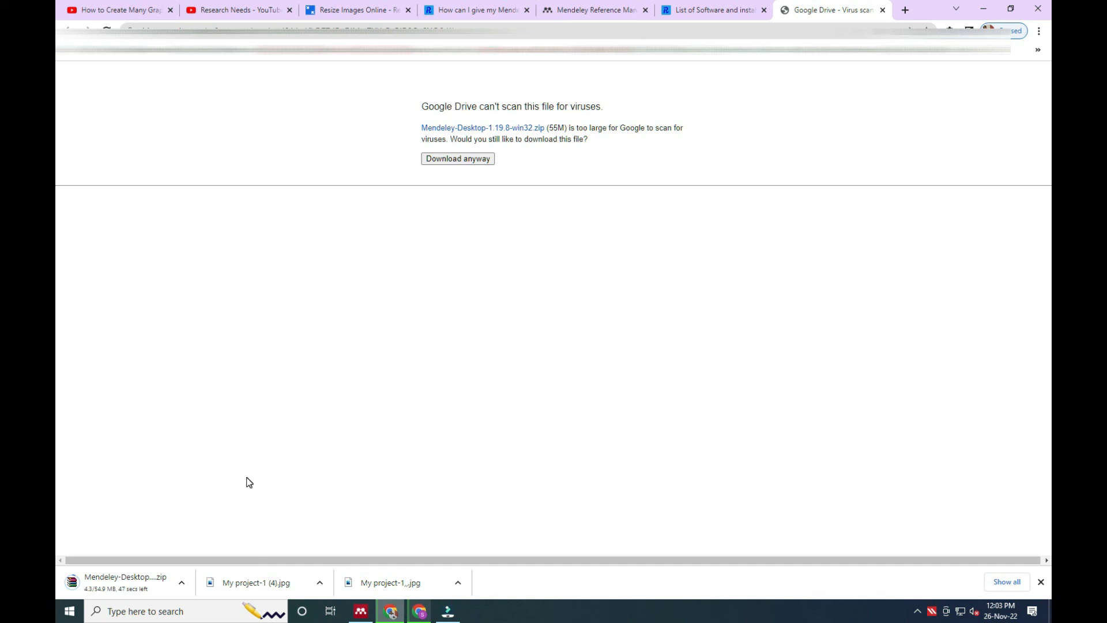
{"action": "mouse_move", "coordinate": [187, 499]}
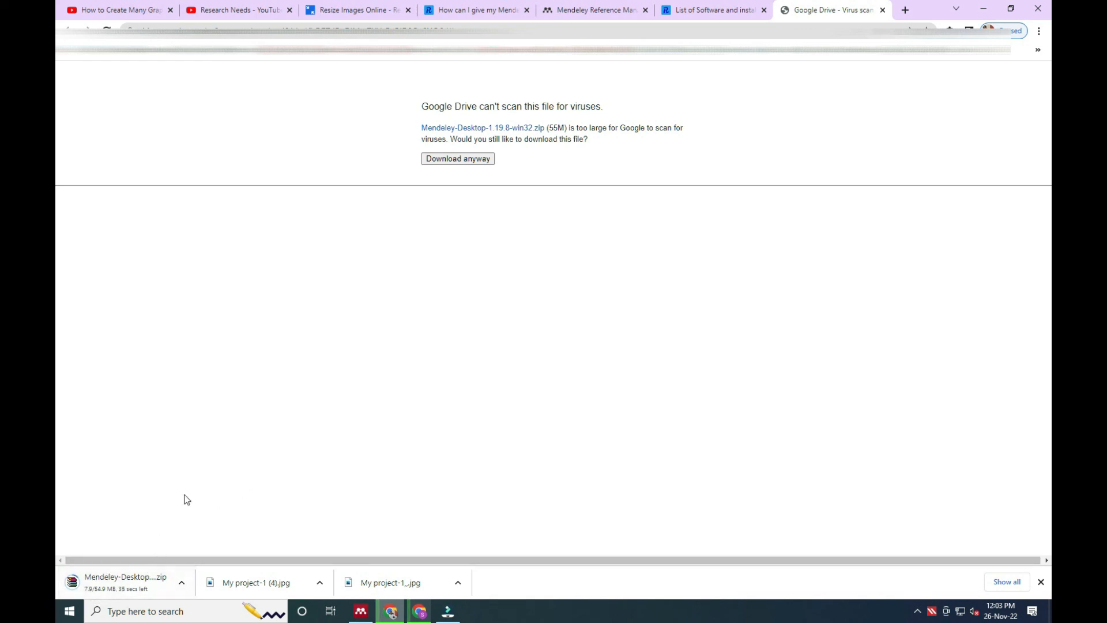